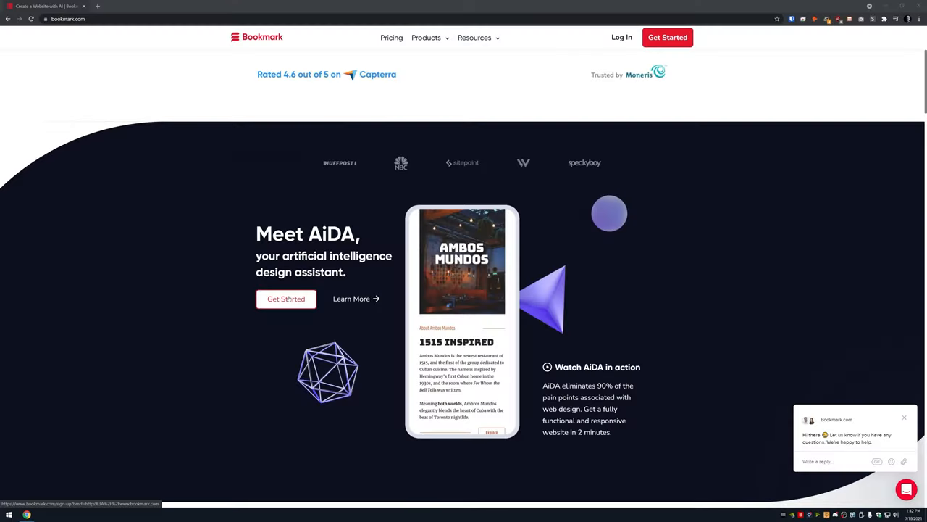
Step: Start a new Bookmark website and continue through name, business, goal, theme and structure steps
left_click(285, 298)
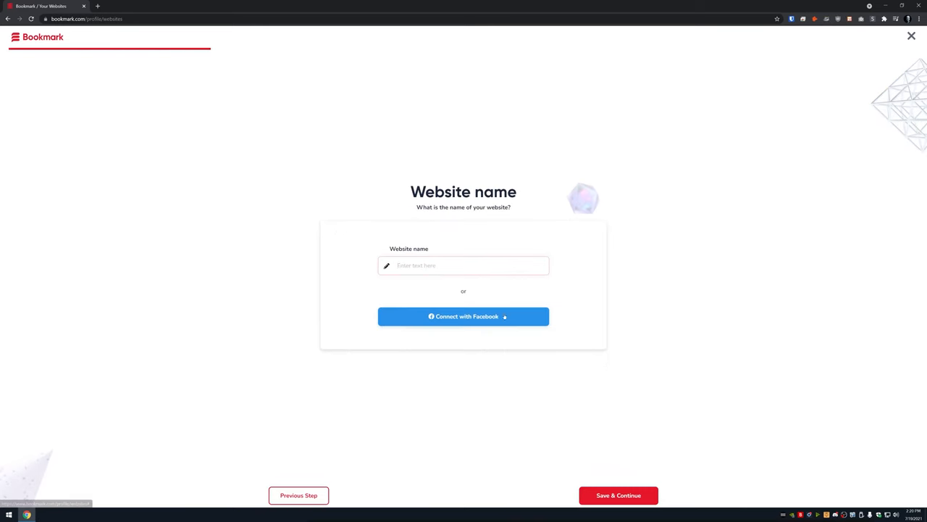
left_click(619, 494)
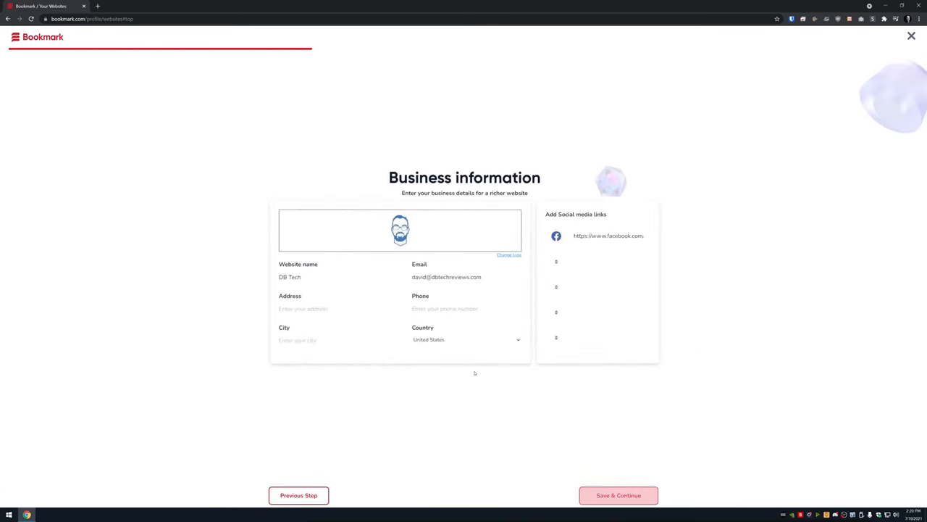
left_click(618, 495)
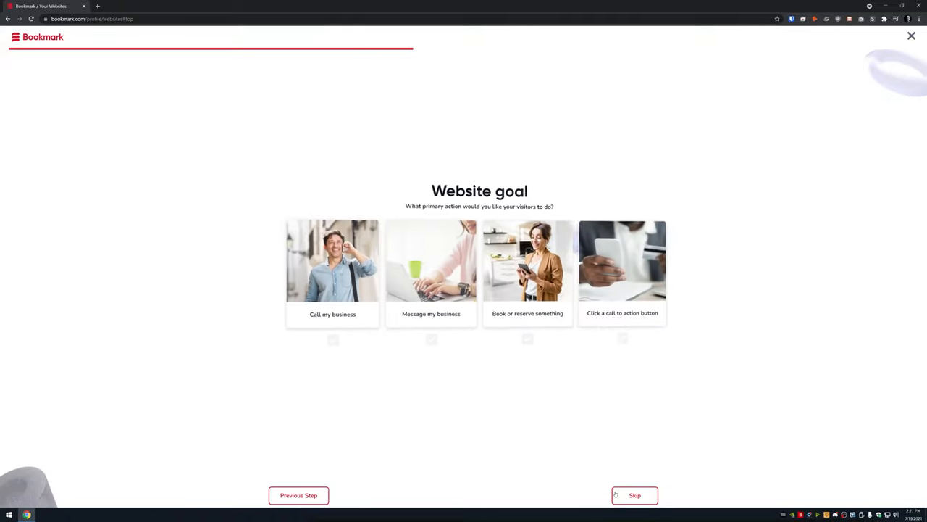
left_click(635, 496)
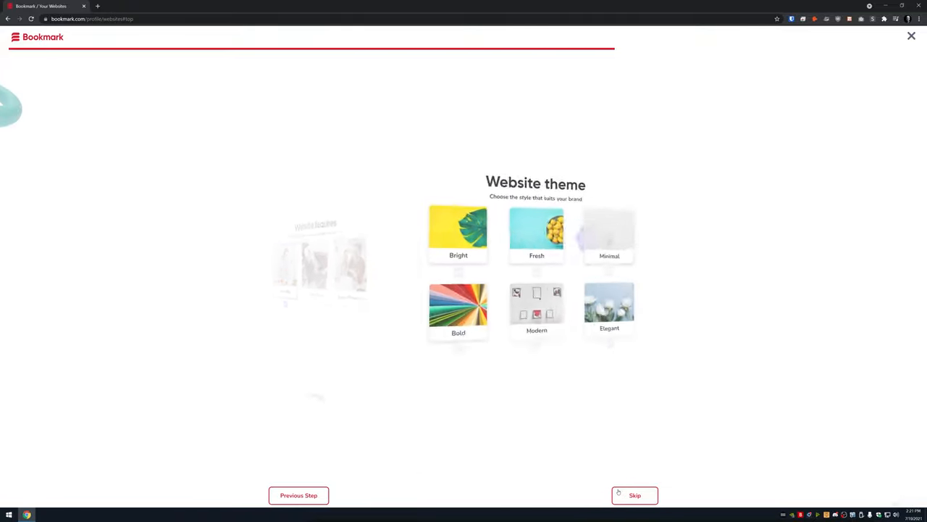
left_click(634, 495)
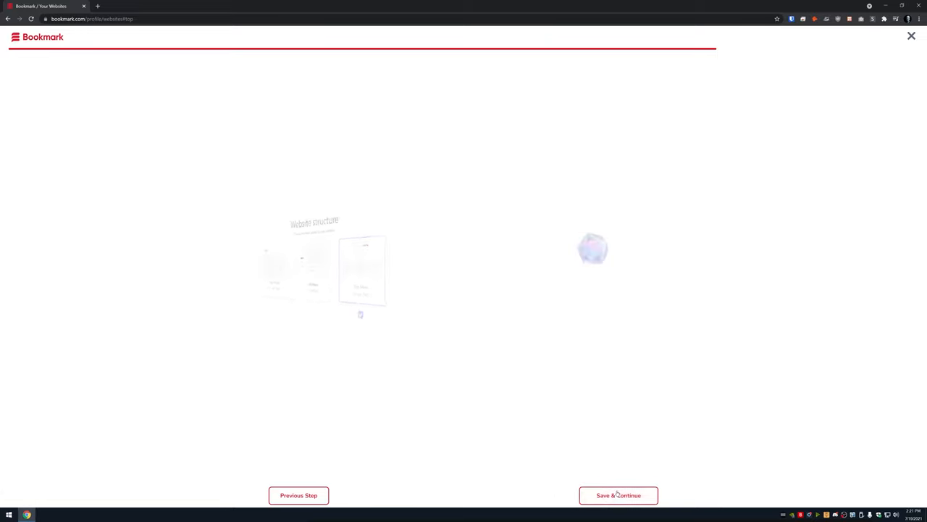
left_click(617, 495)
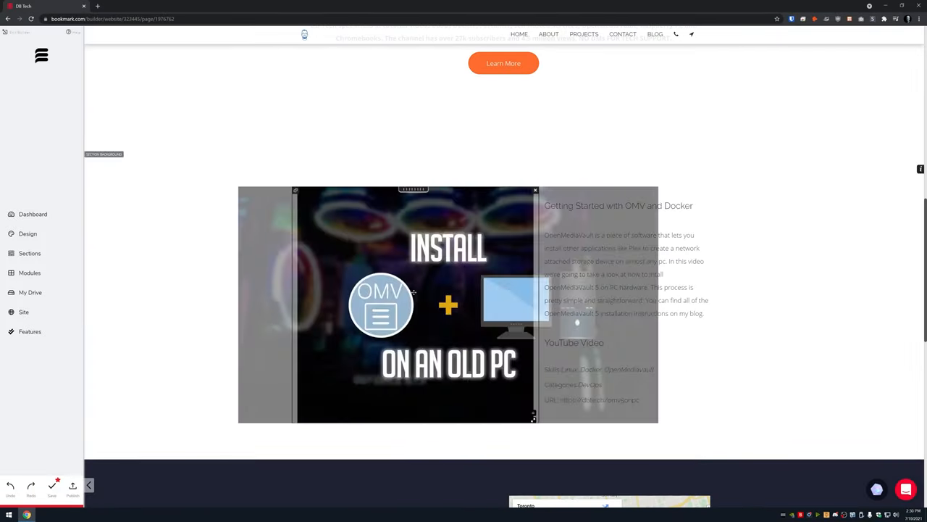
Step: Publish the DB Tech website and view the live published site
left_click(73, 487)
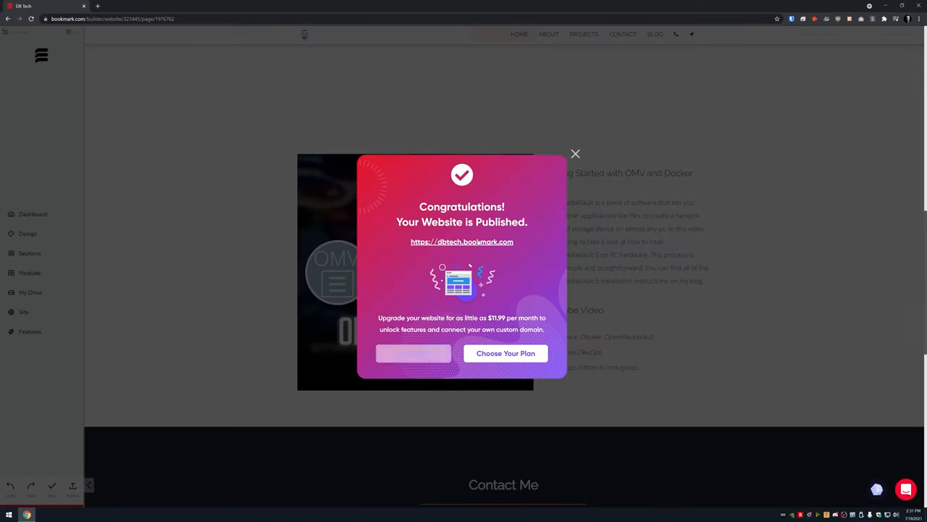
left_click(461, 240)
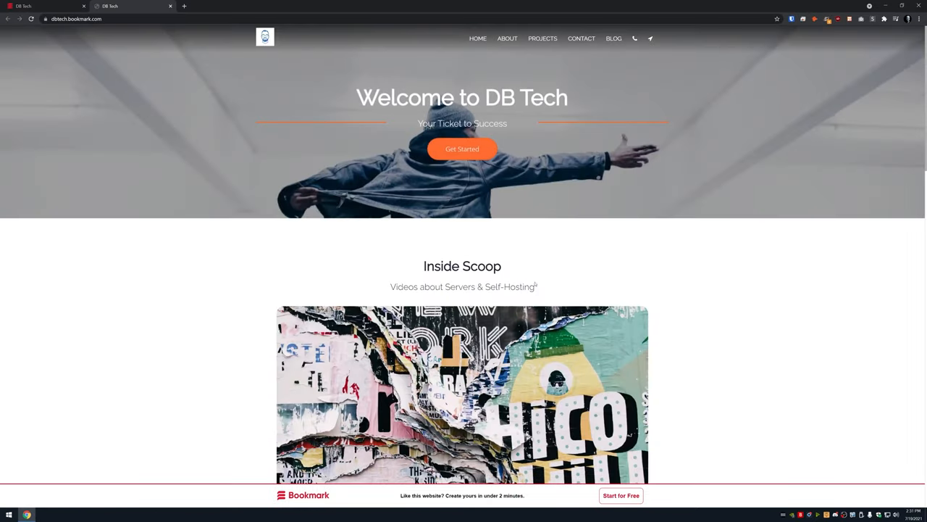
scroll("down", 3)
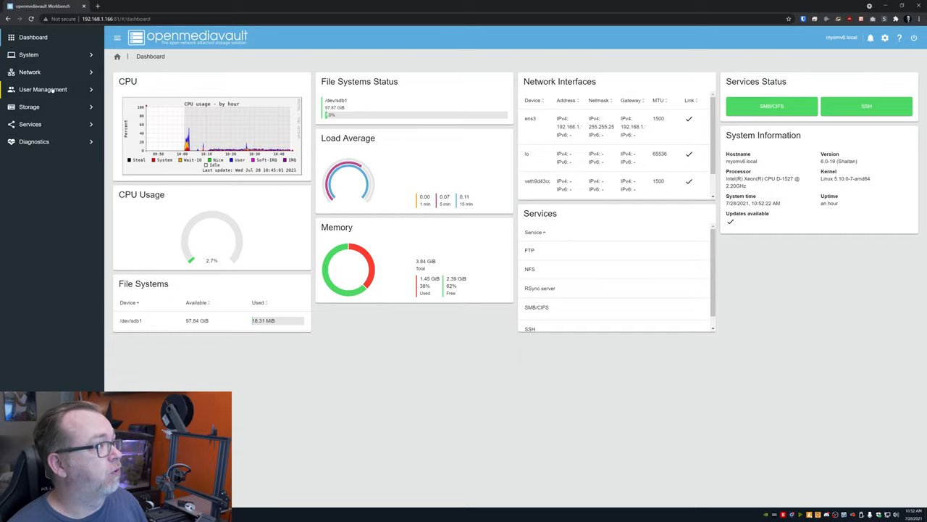
Step: Go to System > Update Management in openmediavault
left_click(29, 56)
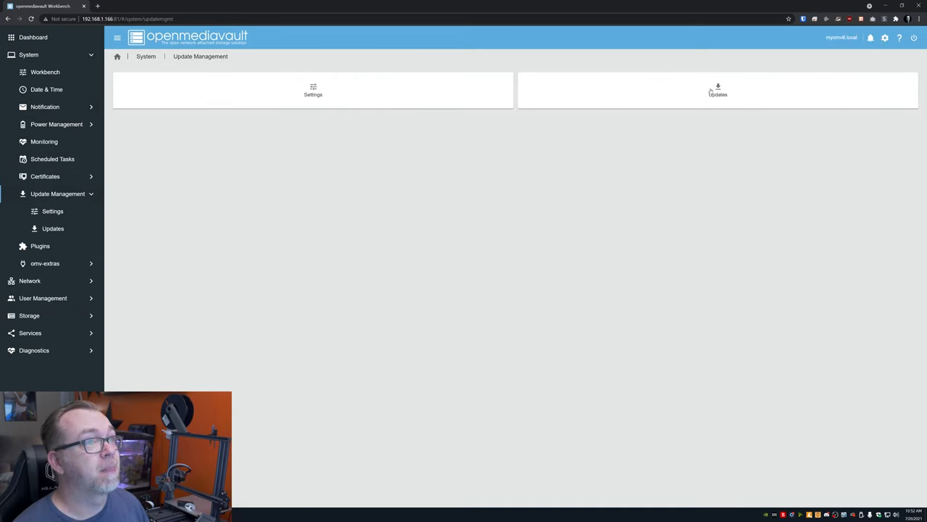
Step: Install all available system updates and close the finished upgrade log
left_click(715, 90)
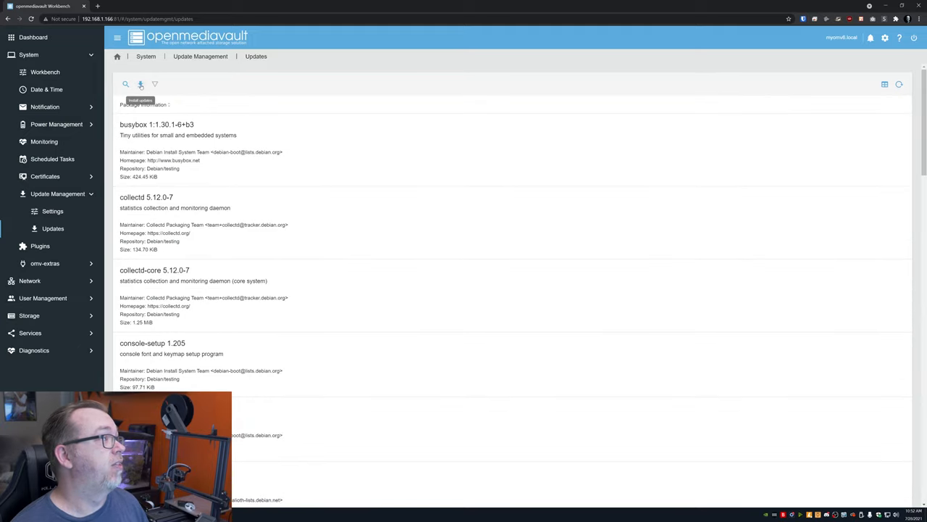
left_click(139, 84)
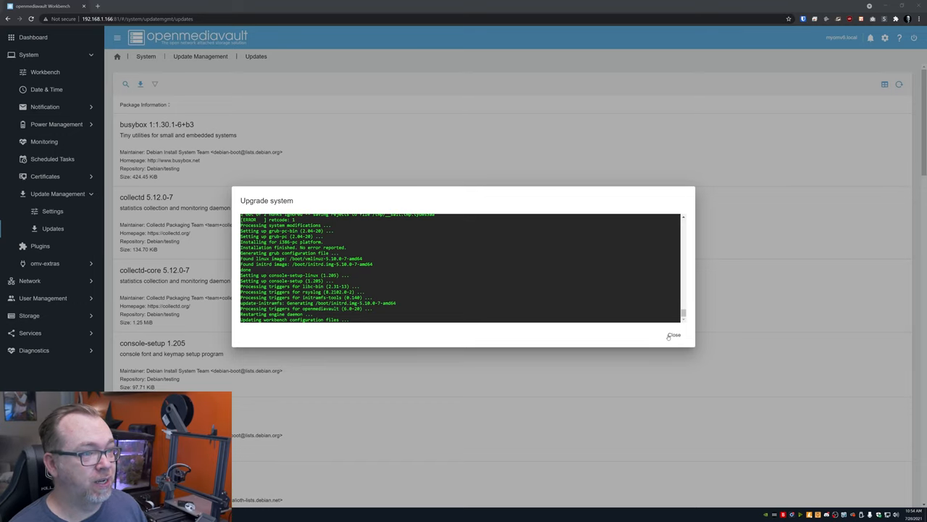
mouse_move(669, 334)
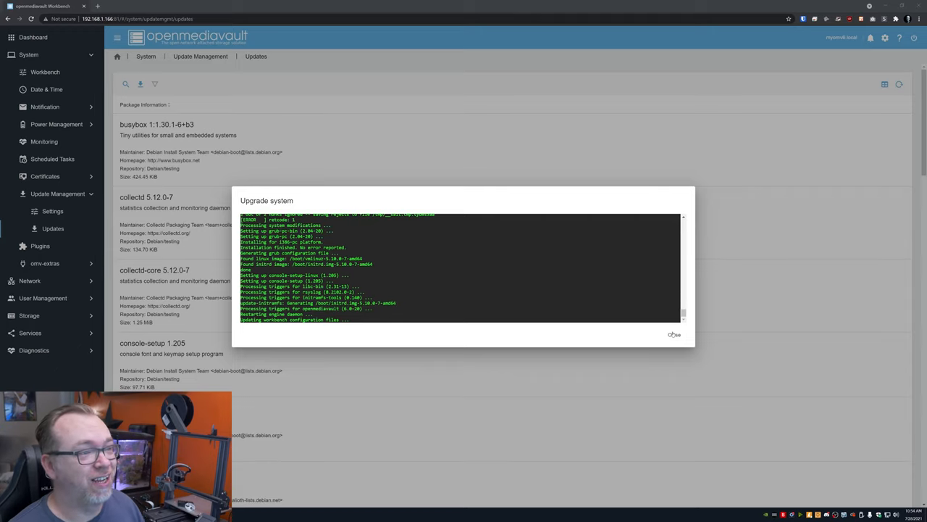
left_click(675, 335)
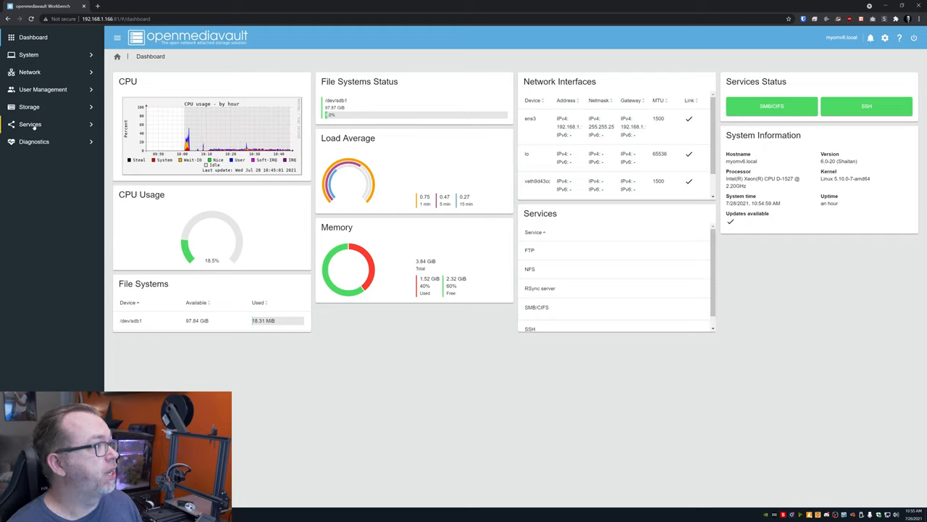
Step: Navigate to Services > FTP to show its Settings, TLS, Ban Rules and Shares sections
left_click(30, 124)
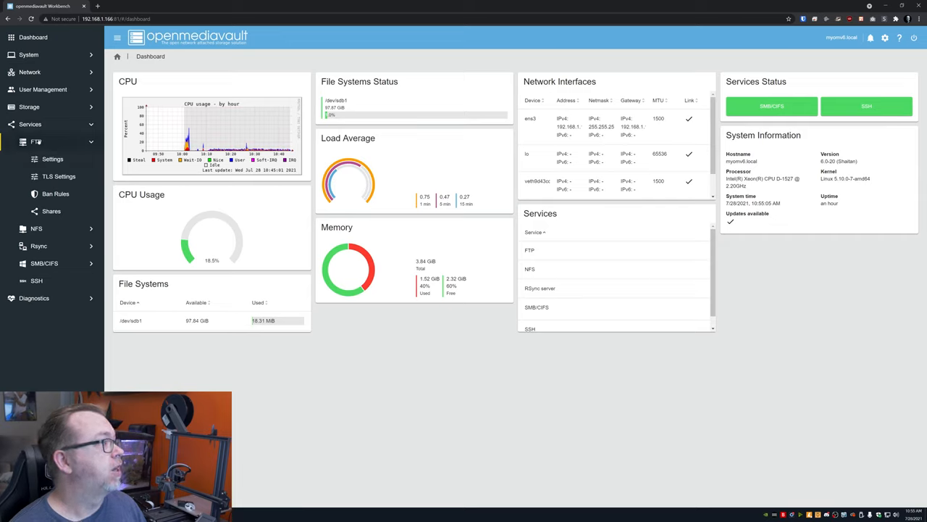
left_click(53, 158)
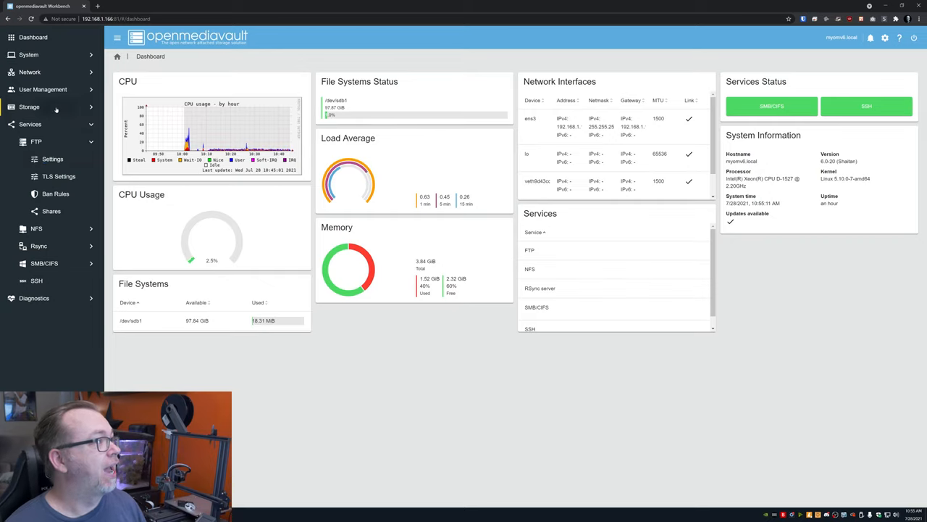
left_click(29, 72)
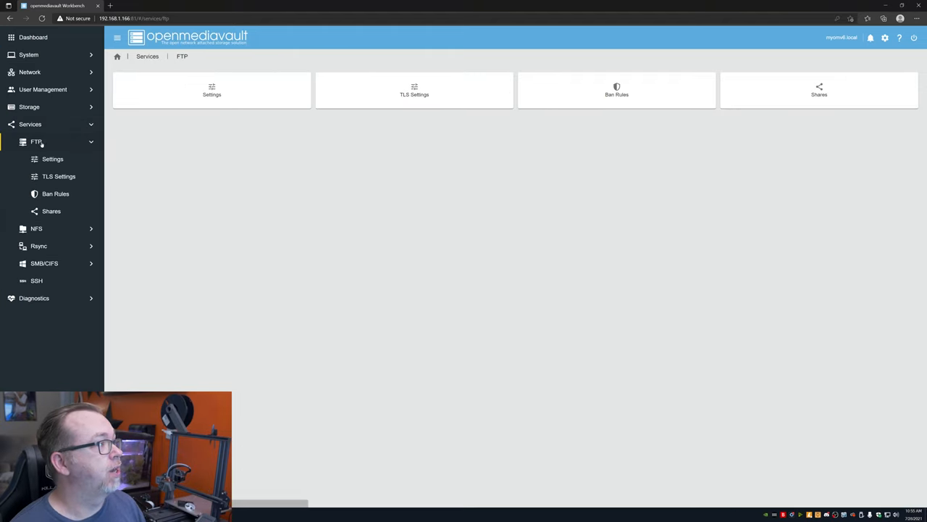
Step: Enable the FTP service on port 9675 and save the settings
left_click(52, 158)
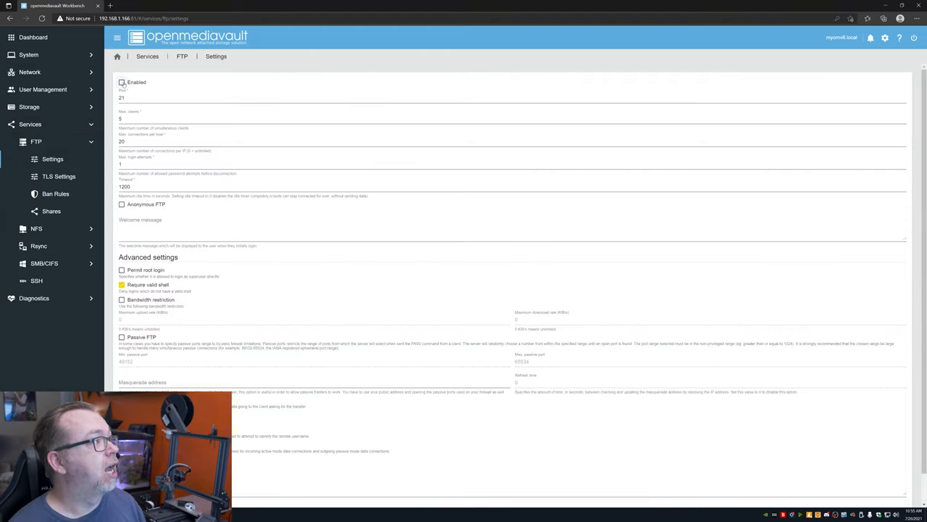
left_click(119, 81)
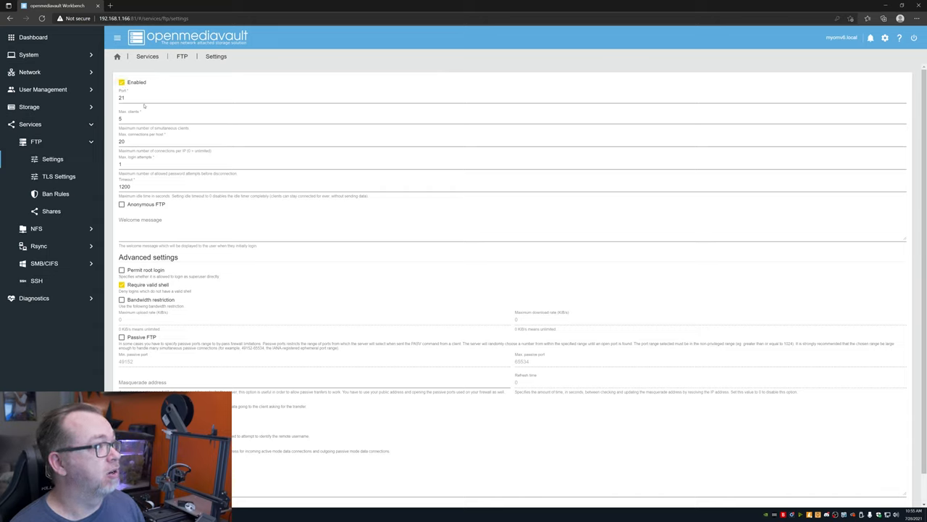
left_click(142, 99)
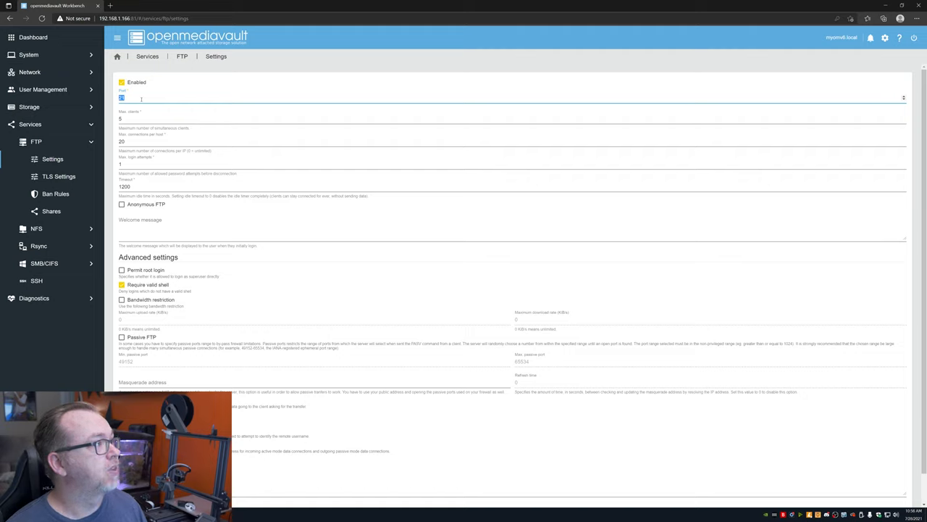
type("9675")
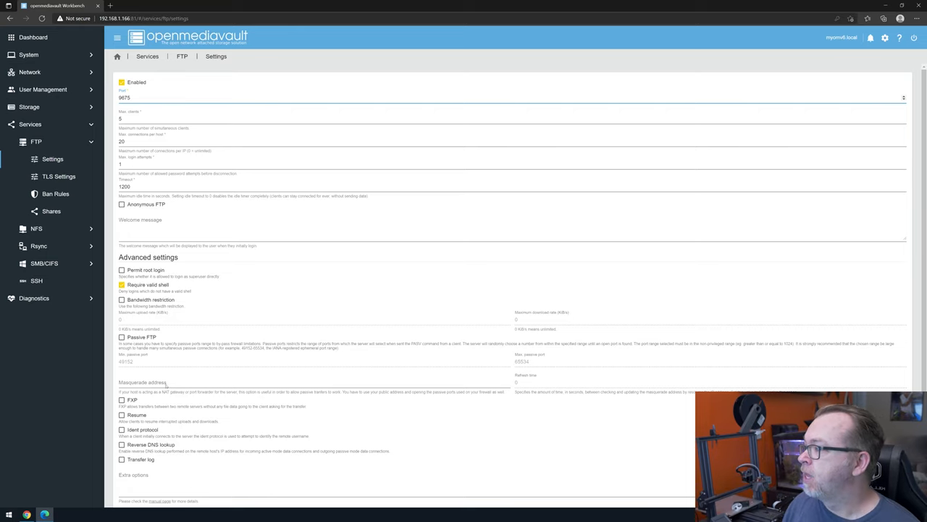
scroll("down", 3)
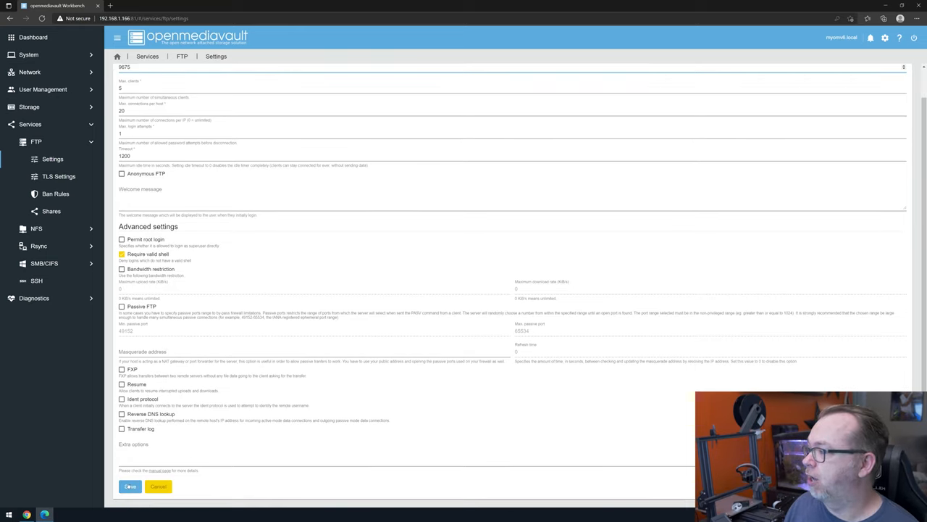
left_click(127, 487)
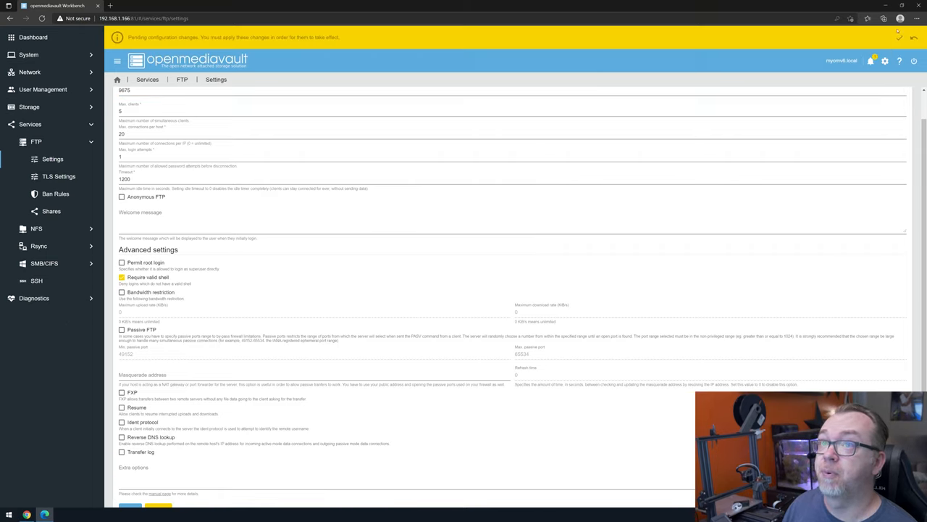
Step: Apply the pending configuration changes and confirm
left_click(896, 36)
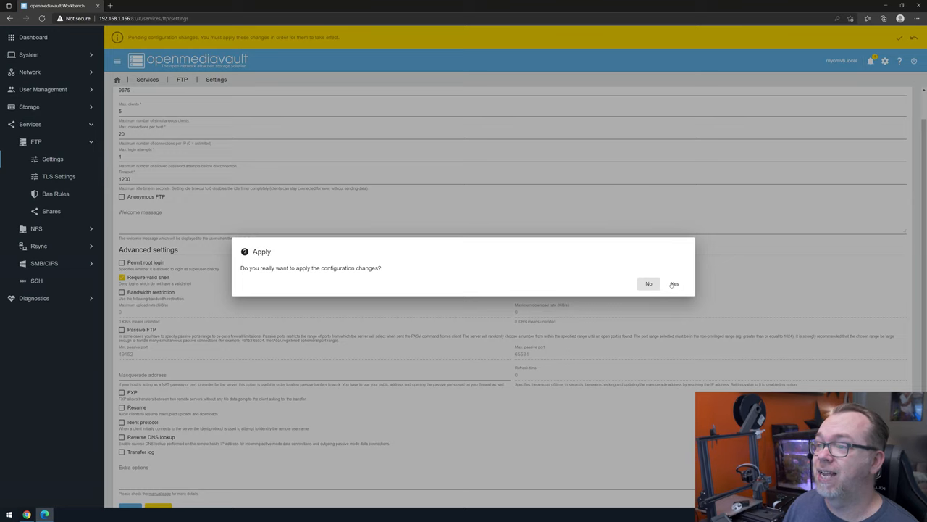
left_click(673, 282)
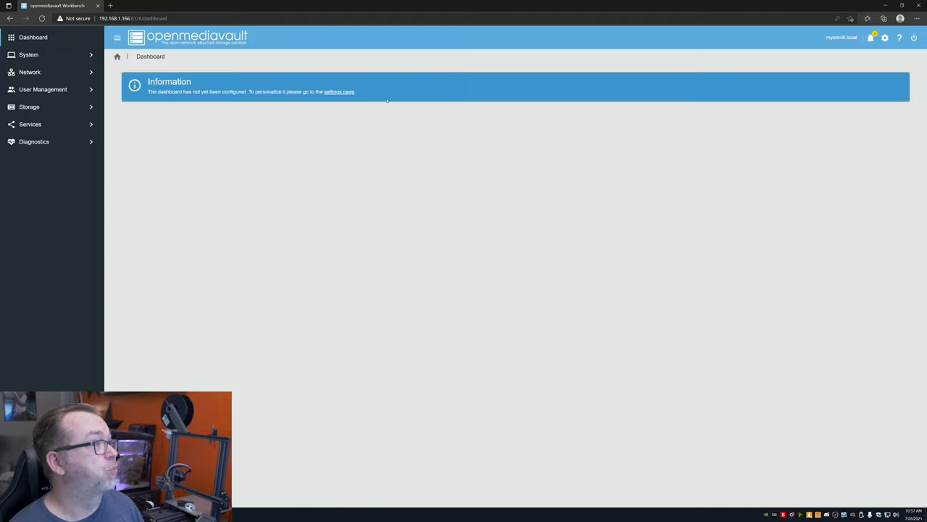
Step: Reload the dashboard so Services Status lists FTP as running
left_click(342, 93)
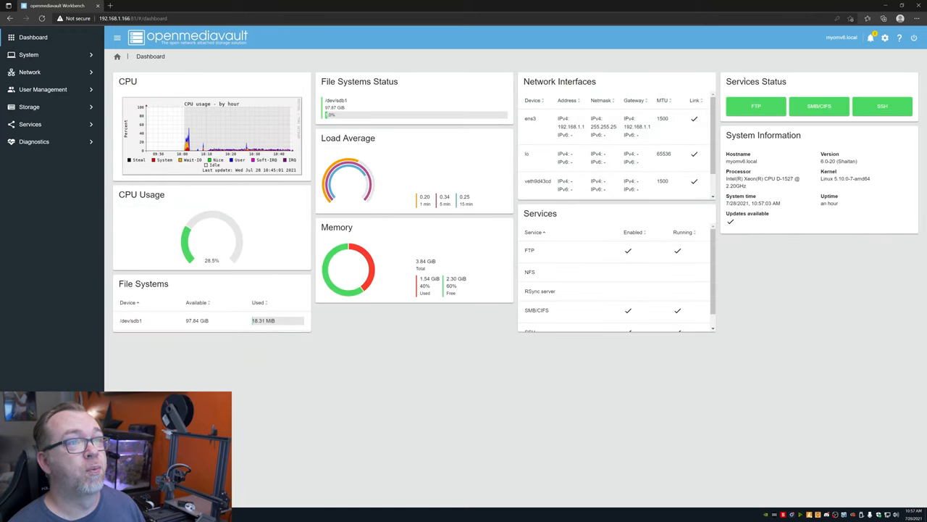
mouse_move(755, 108)
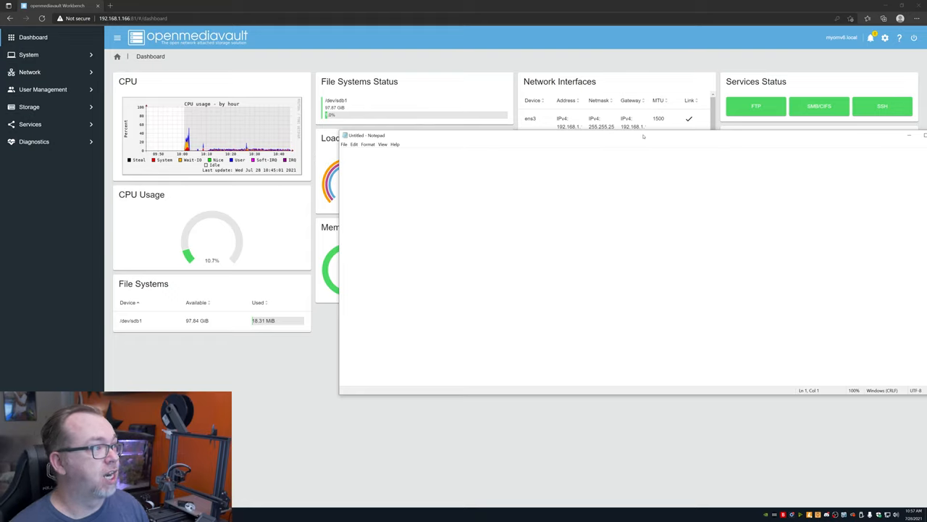
Step: Jot the user names Bob, Tracy and Sam on separate lines in Notepad
type("Bob")
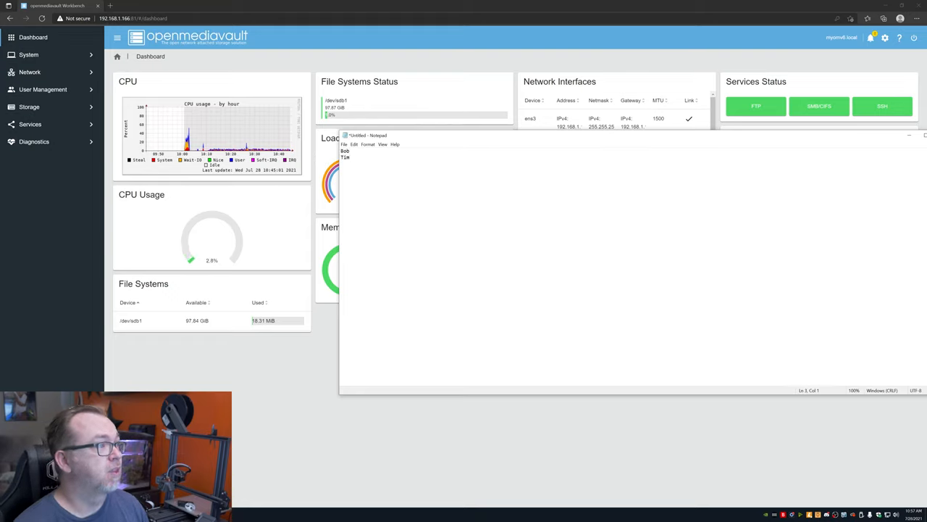
type("Tracy")
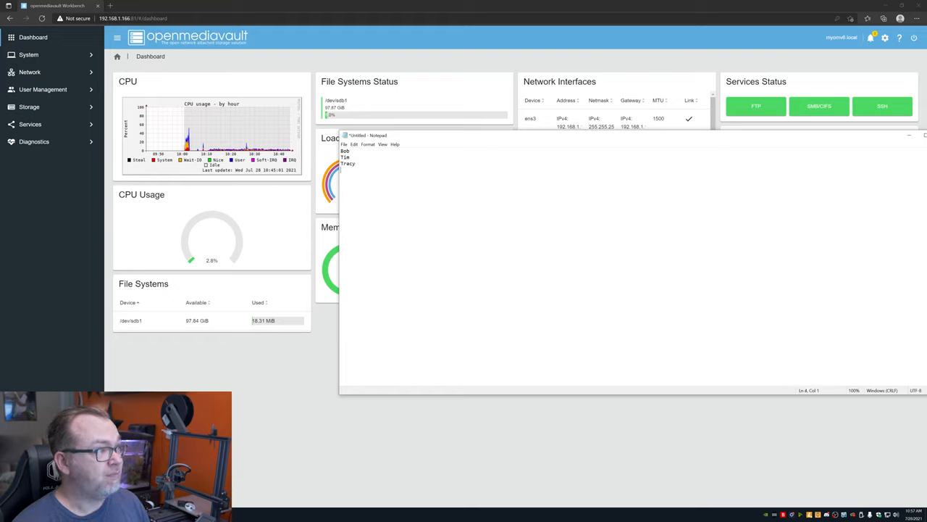
type("Sam")
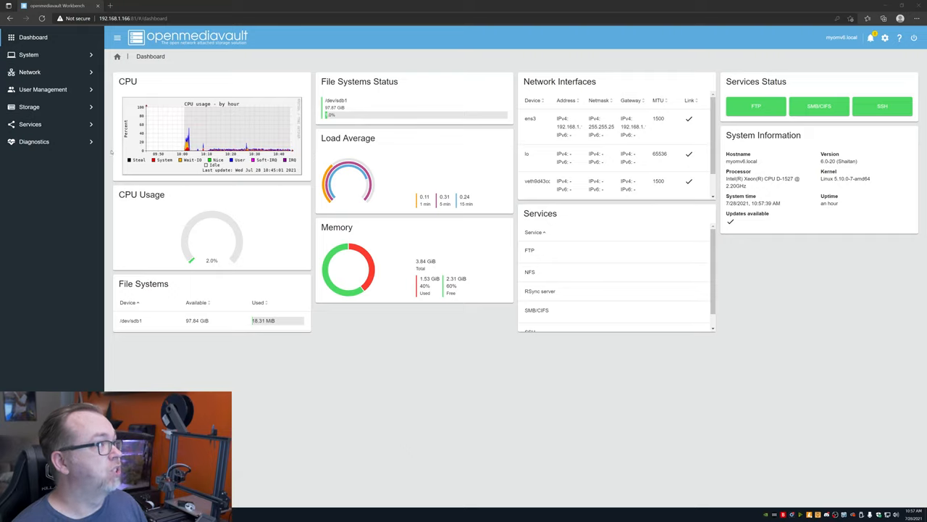
Step: Create user Bob under User Management > Users with a password and login shell
left_click(44, 90)
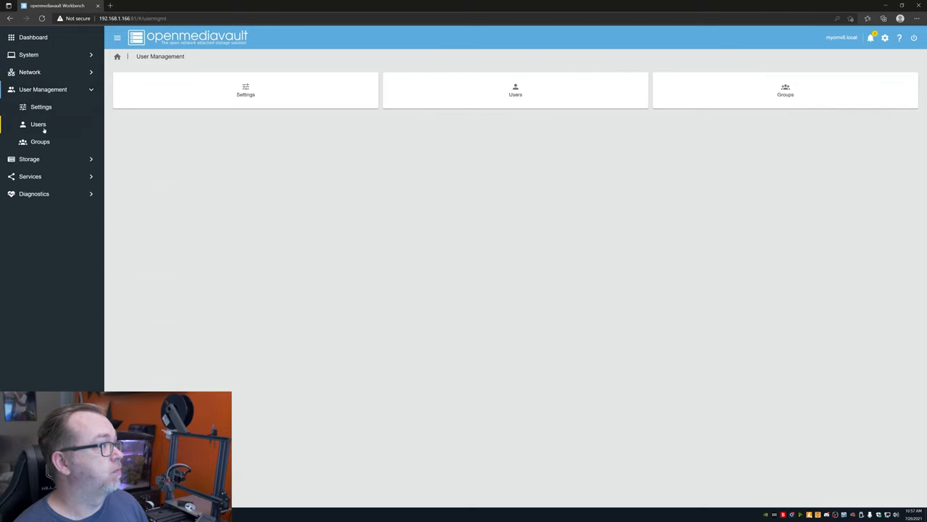
left_click(38, 124)
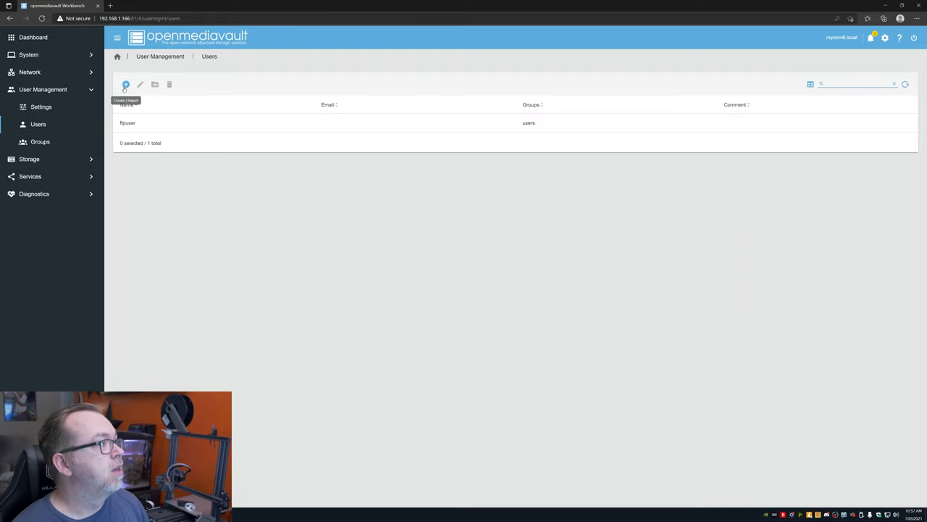
left_click(128, 84)
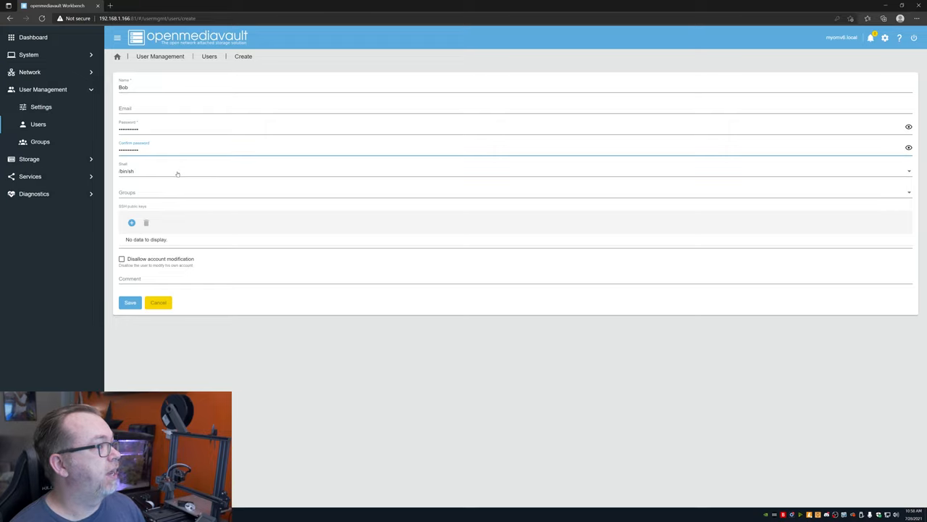
left_click(507, 174)
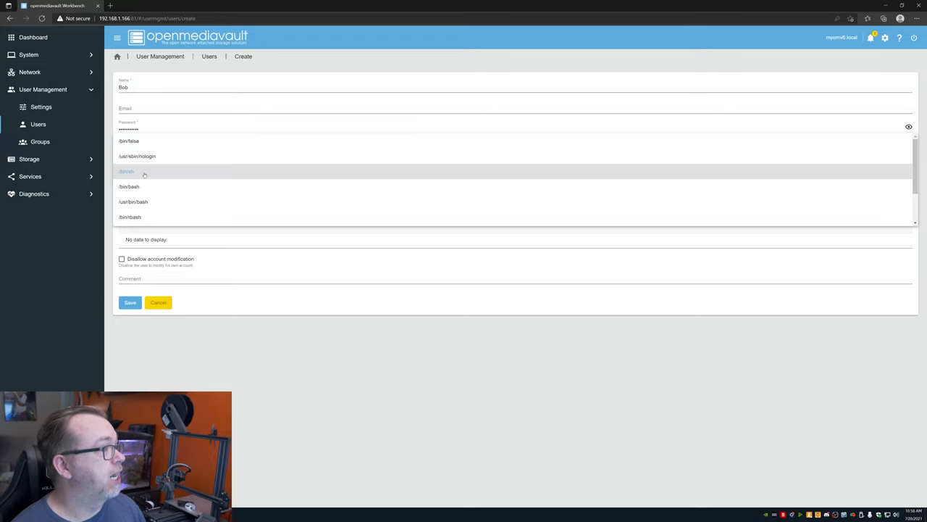
mouse_move(129, 141)
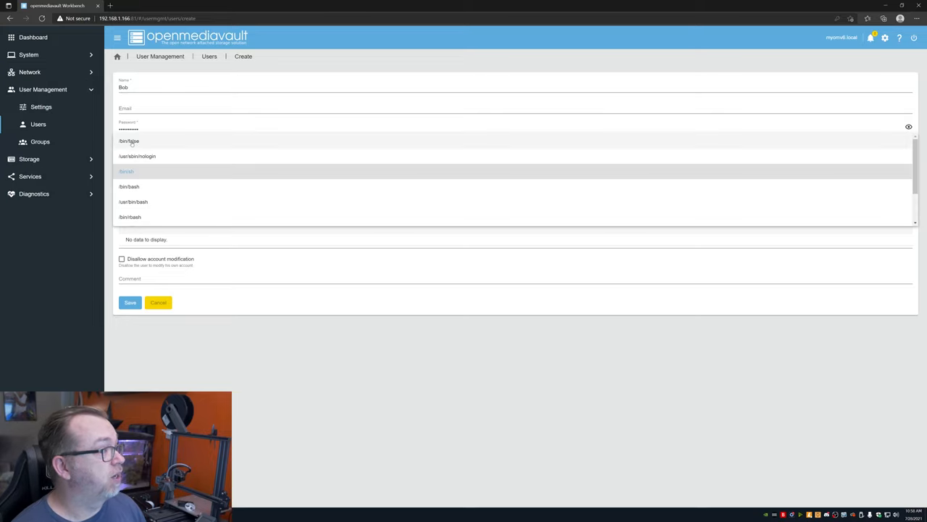
left_click(126, 171)
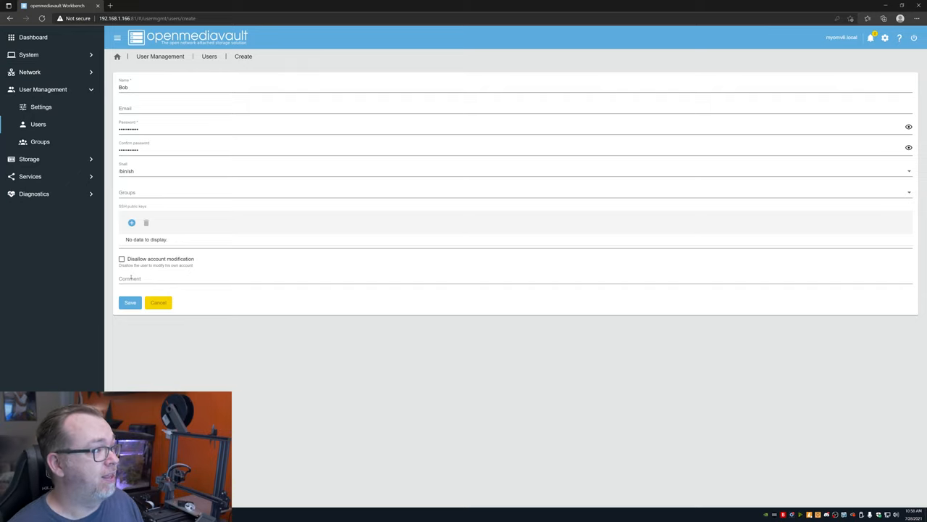
left_click(129, 303)
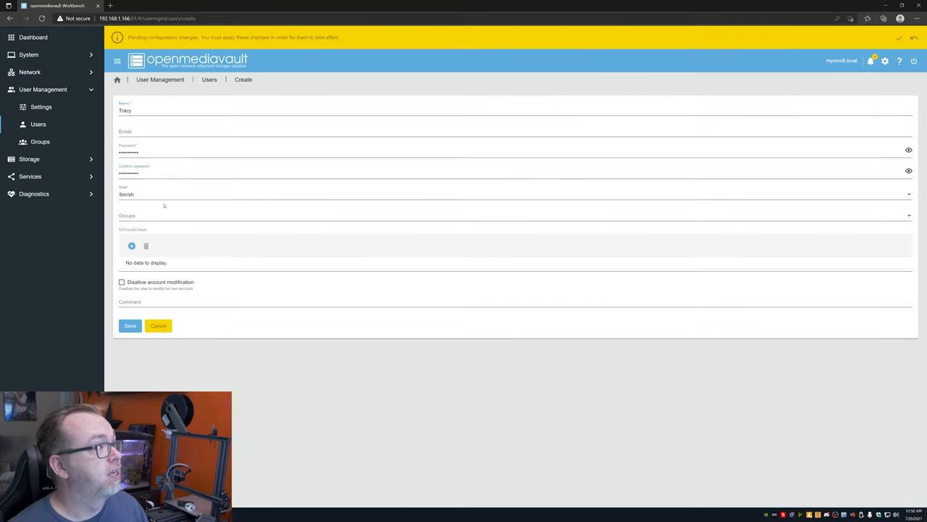
Step: Save the Tracy user account and apply the pending configuration changes
left_click(129, 325)
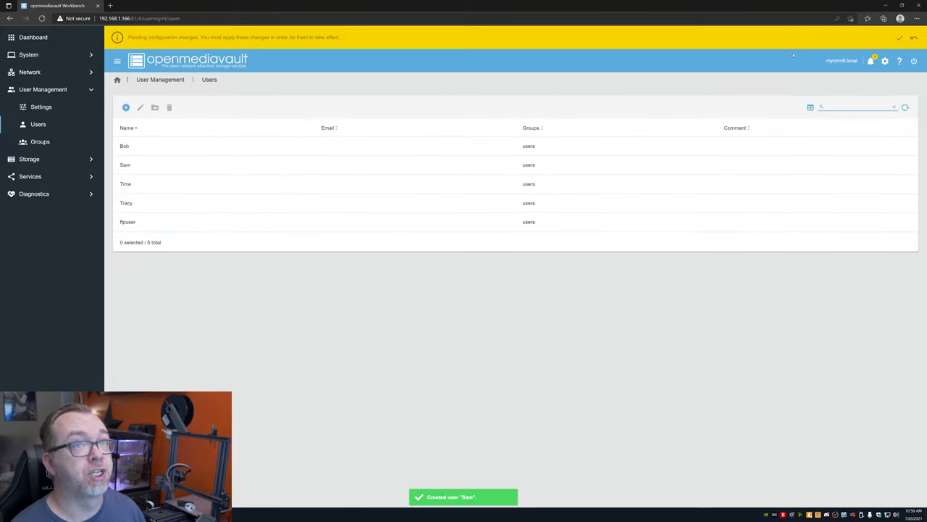
left_click(897, 39)
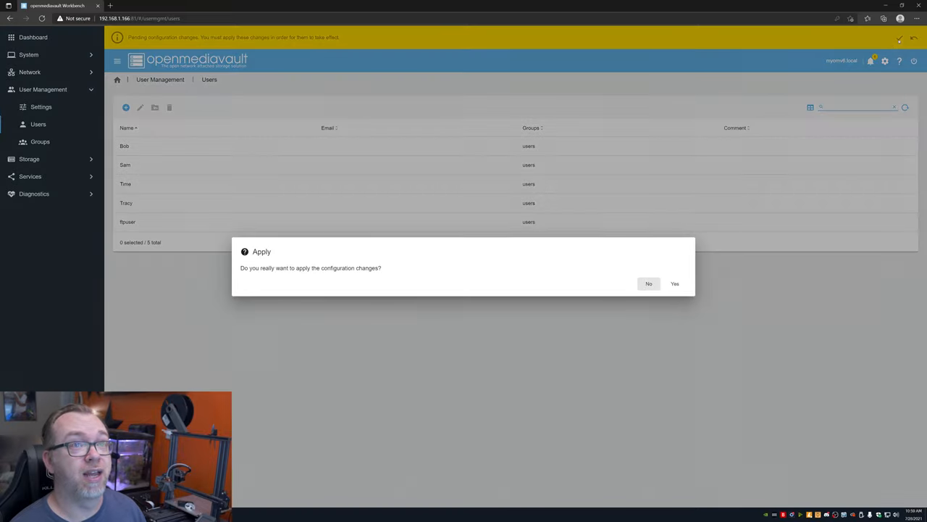
left_click(675, 282)
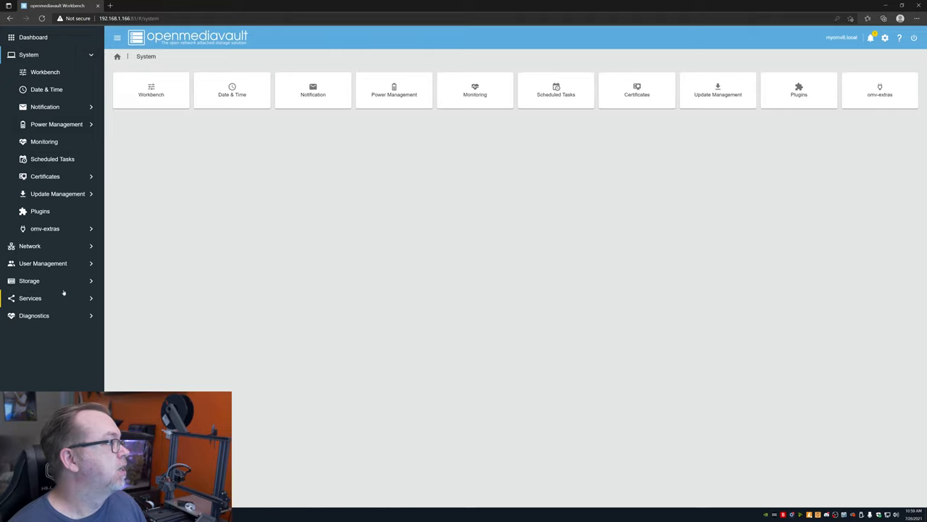
Step: Begin a new shared folder named Bob under Storage > Shared Folders
left_click(29, 281)
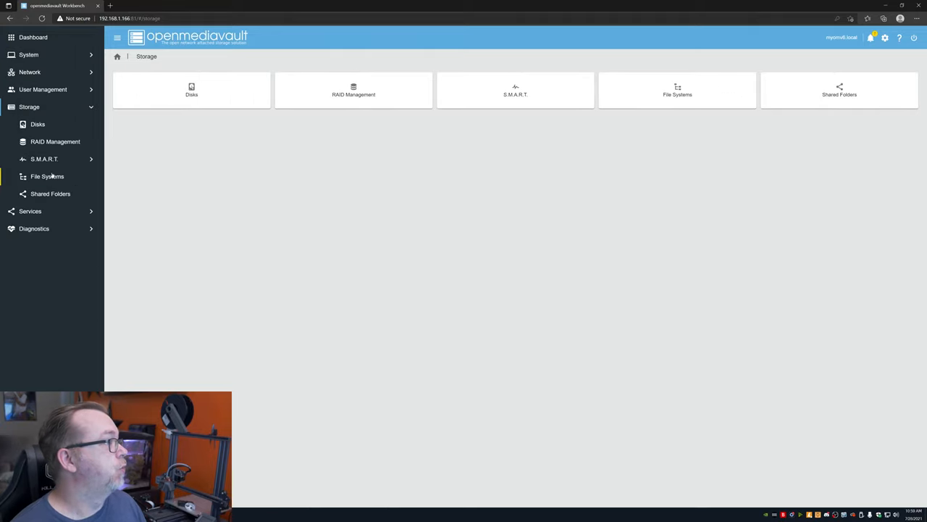
left_click(49, 194)
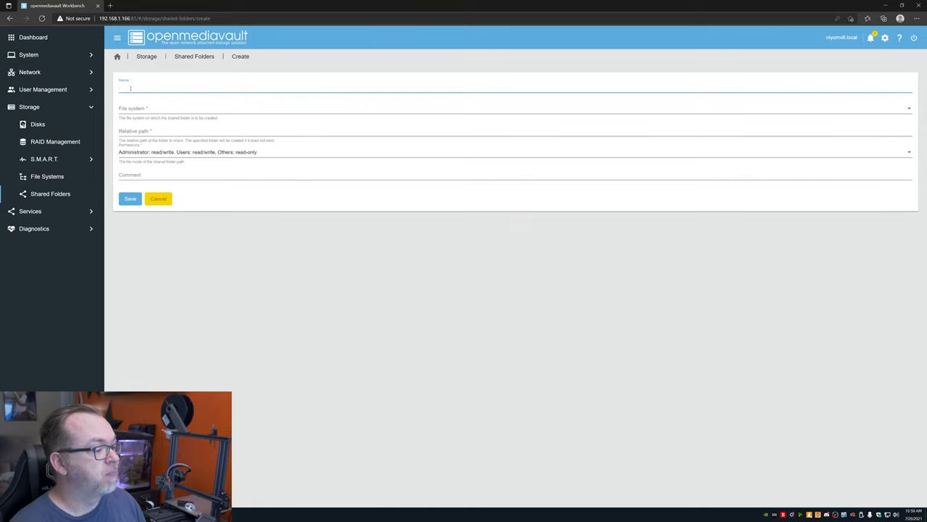
type("Bob")
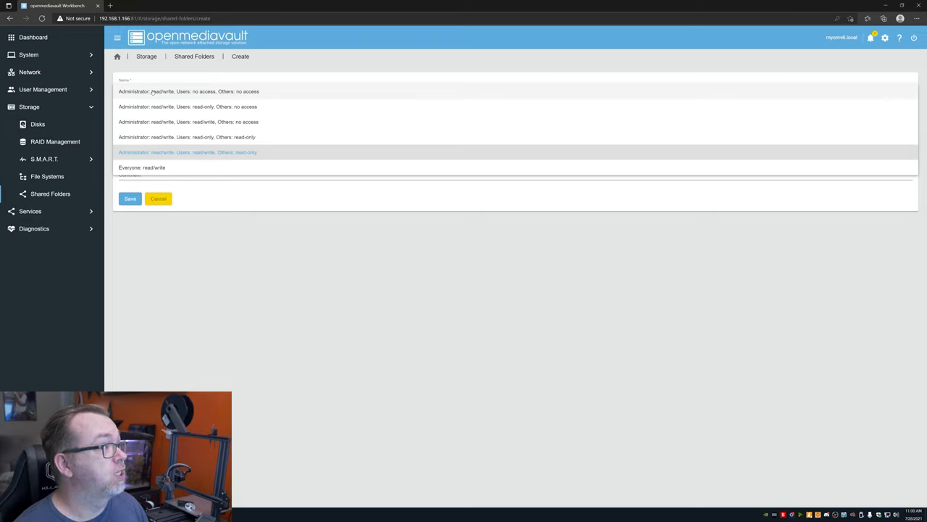
mouse_move(159, 110)
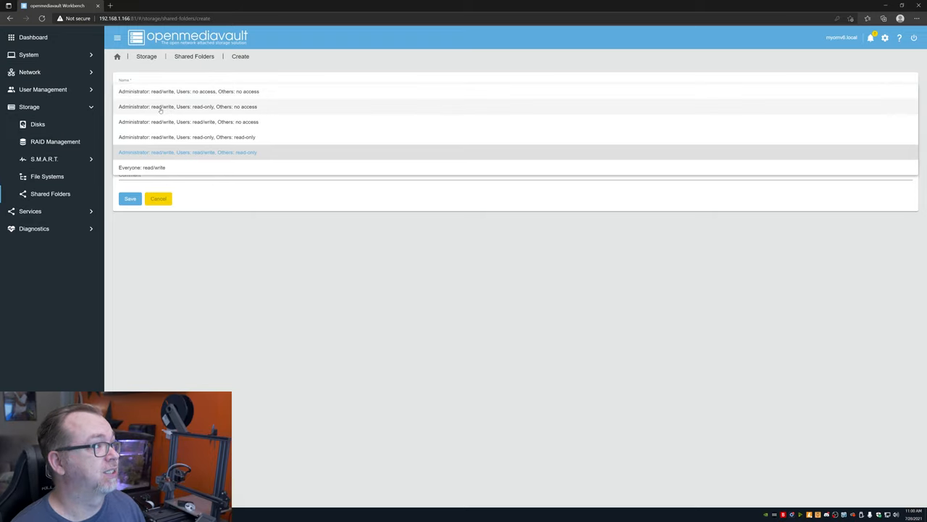
mouse_move(186, 94)
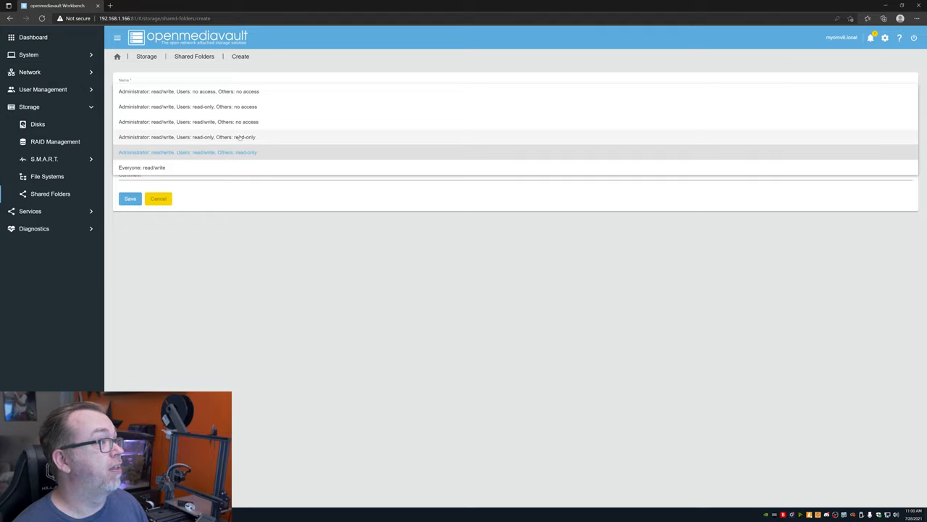
mouse_move(267, 162)
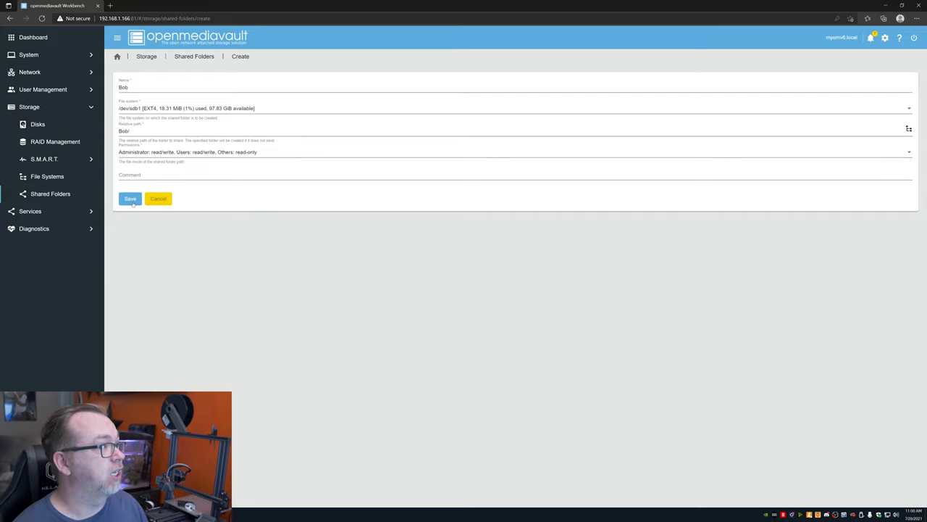
Step: Save the Bob shared folder and create Tim and Tracy folders on /dev/sdb1
left_click(130, 199)
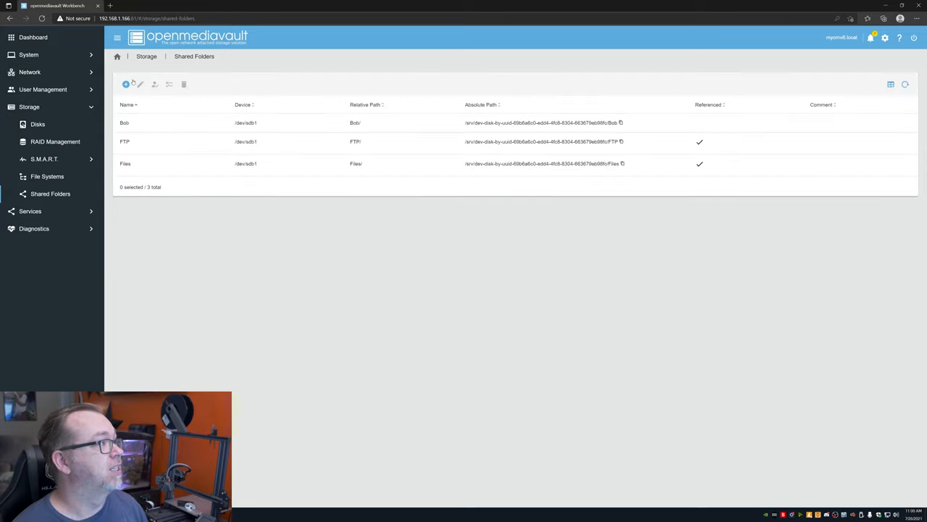
left_click(128, 84)
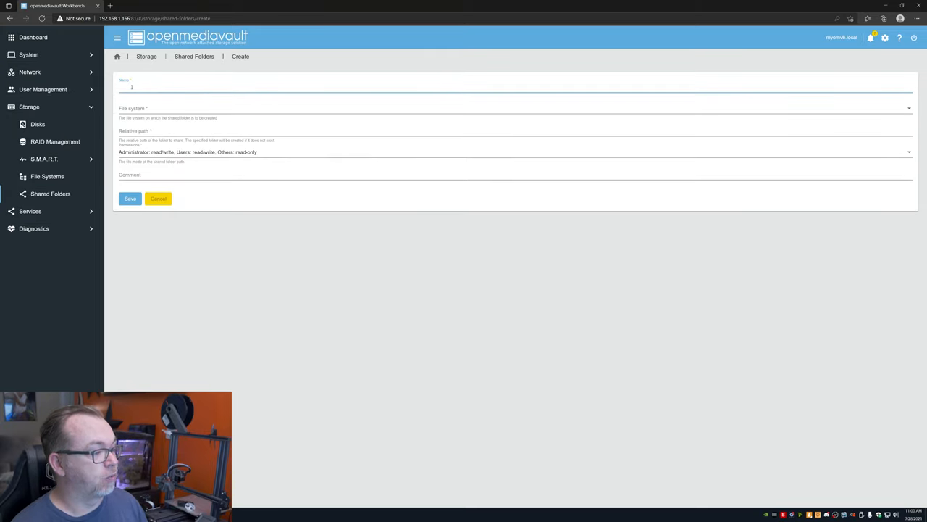
type("Tim")
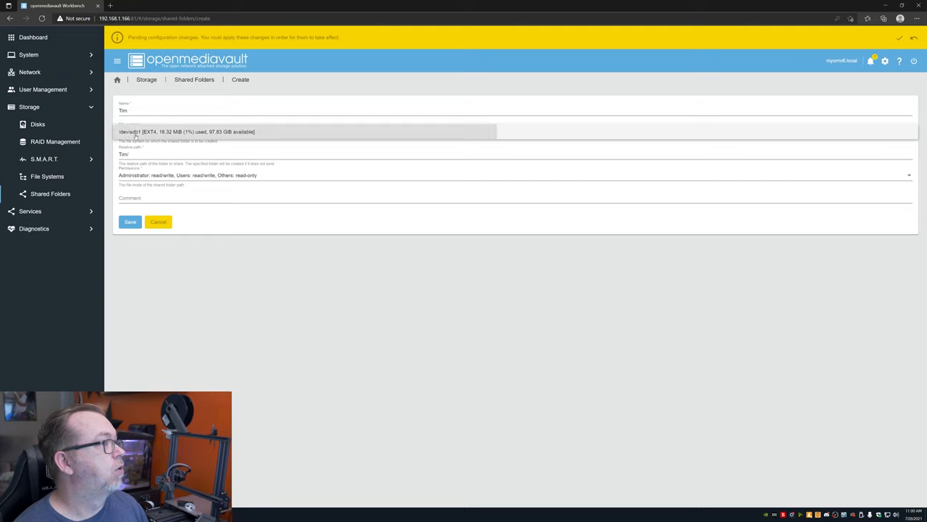
left_click(130, 222)
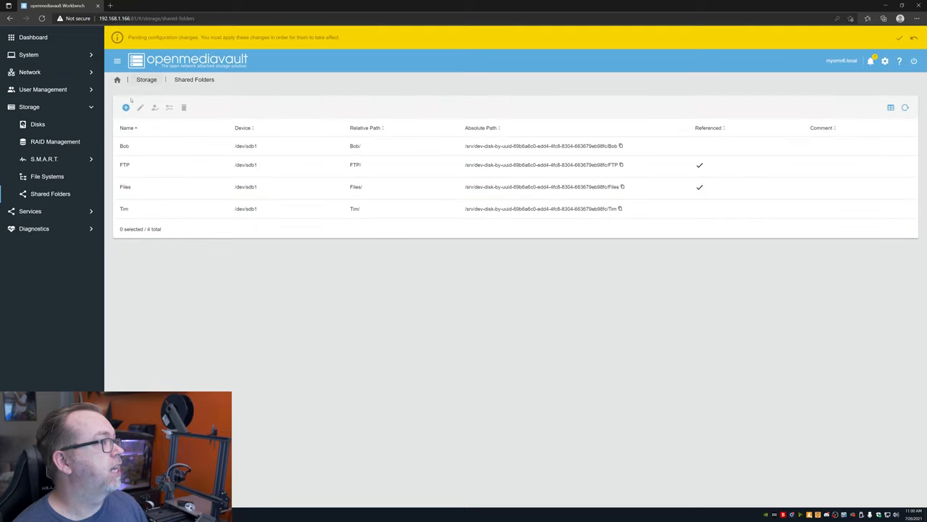
left_click(125, 107)
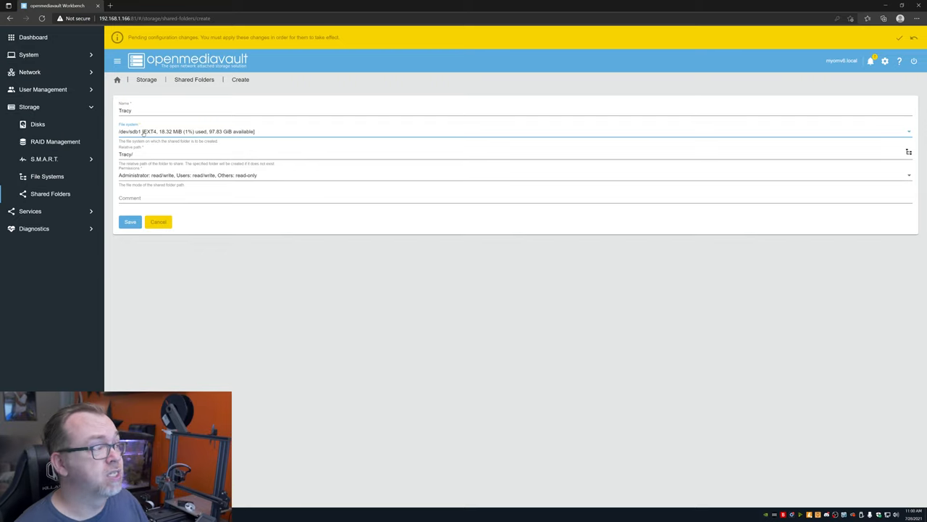
left_click(131, 221)
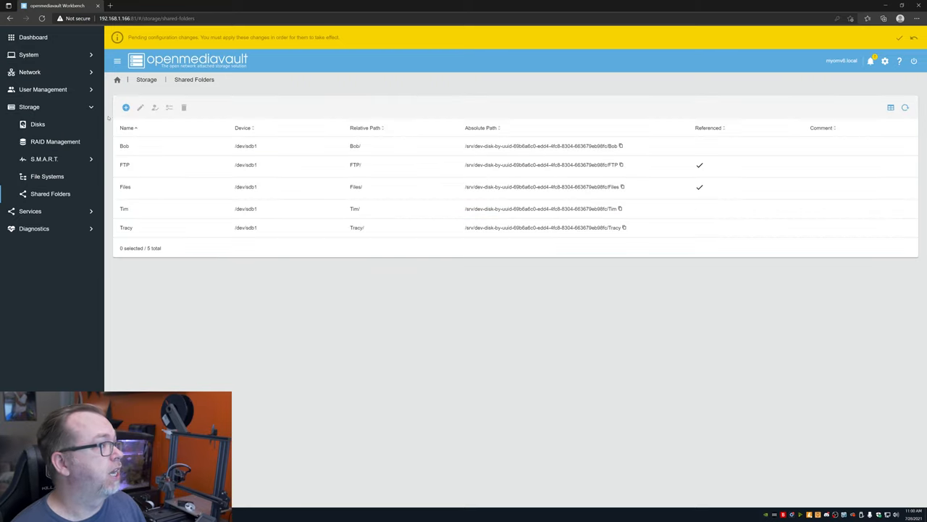
Step: Create the Sam shared folder on /dev/sdb1 and apply the pending configuration changes
left_click(124, 108)
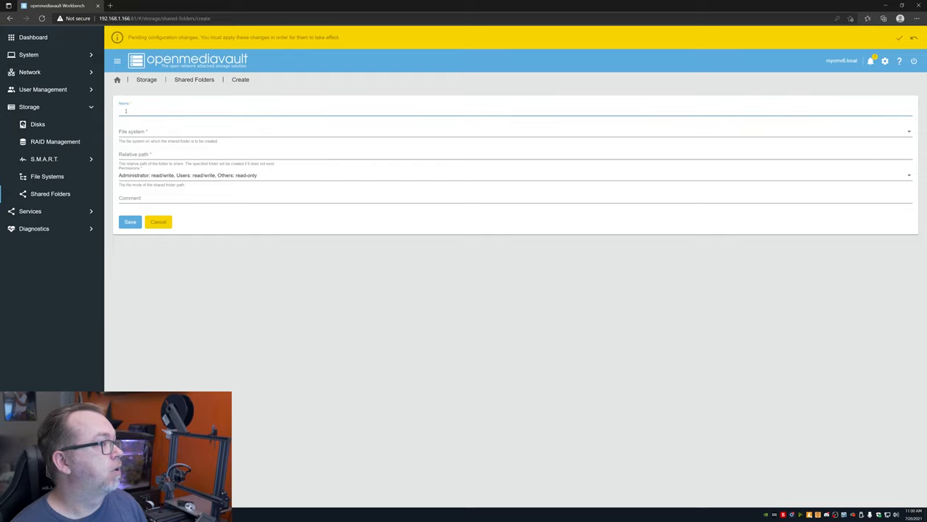
type("Sah")
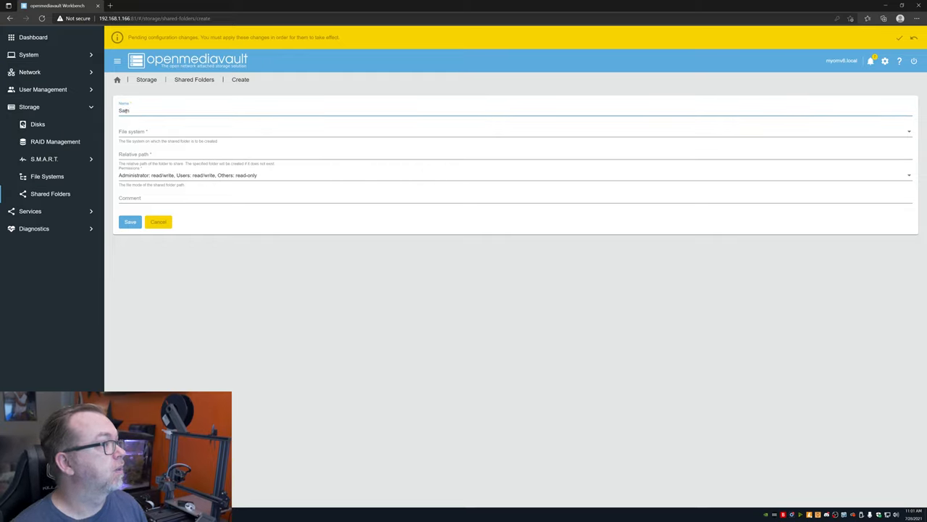
left_click(515, 131)
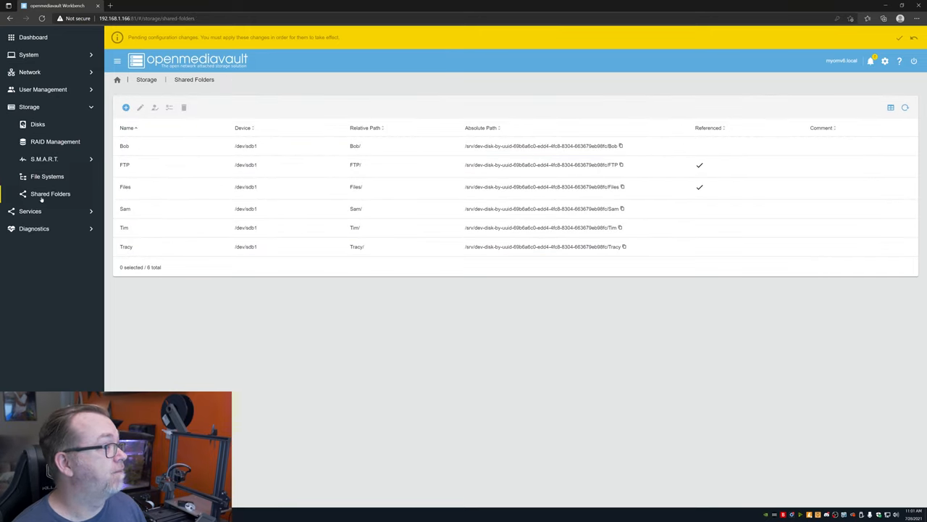
mouse_move(898, 40)
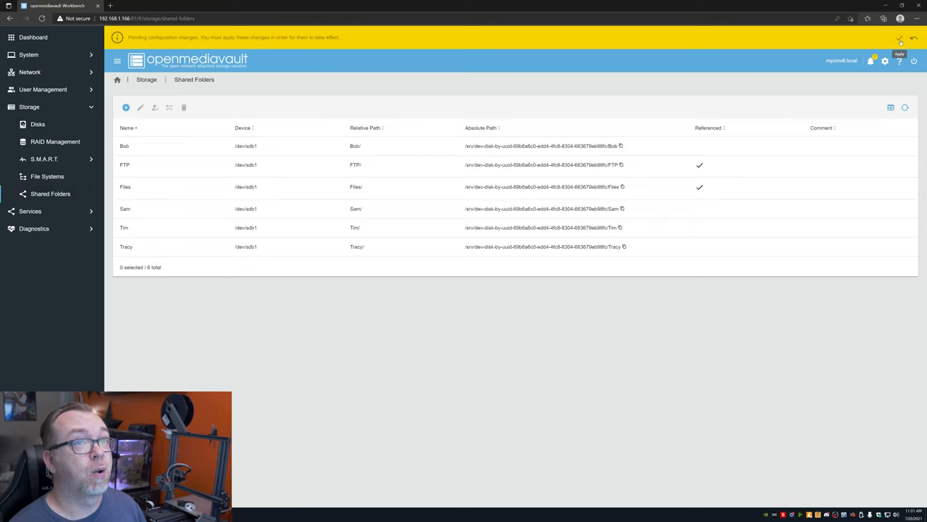
left_click(898, 39)
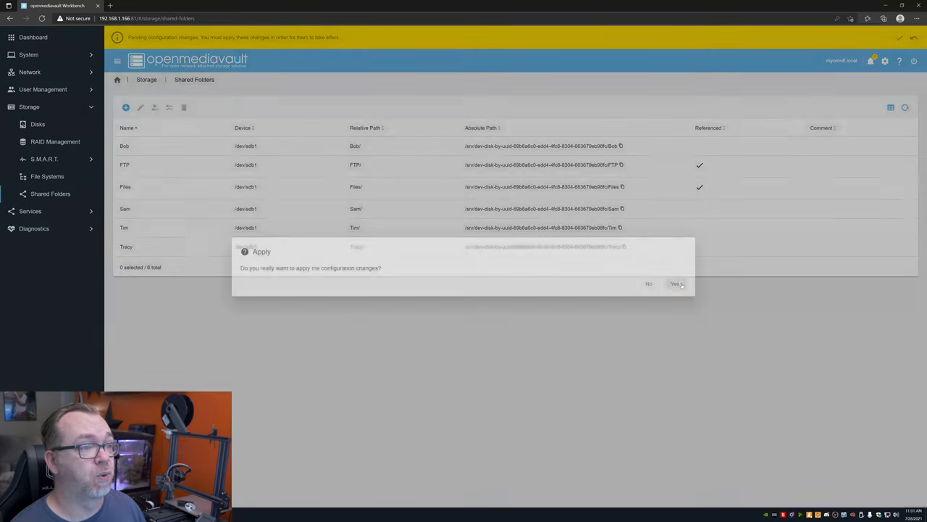
left_click(677, 282)
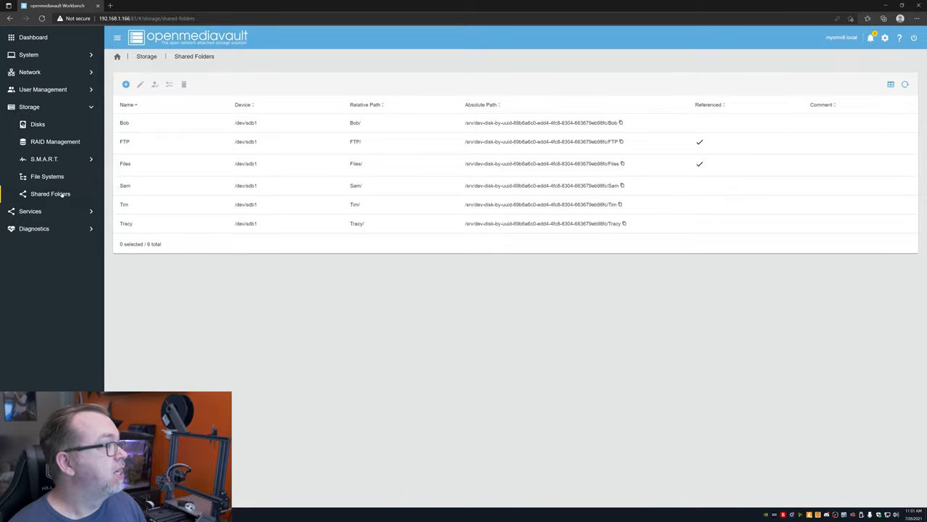
Step: Go to Services > FTP > Shares and add an FTP share for the Bob folder
left_click(31, 124)
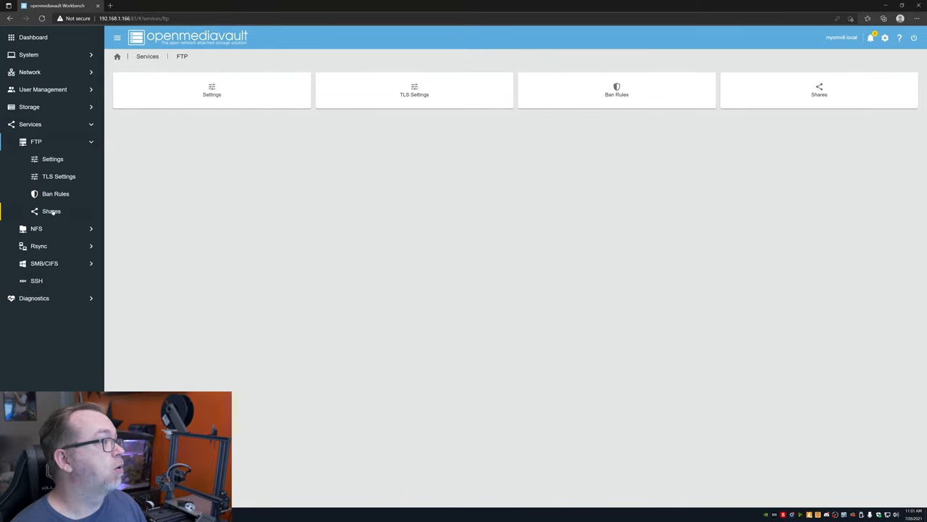
left_click(50, 211)
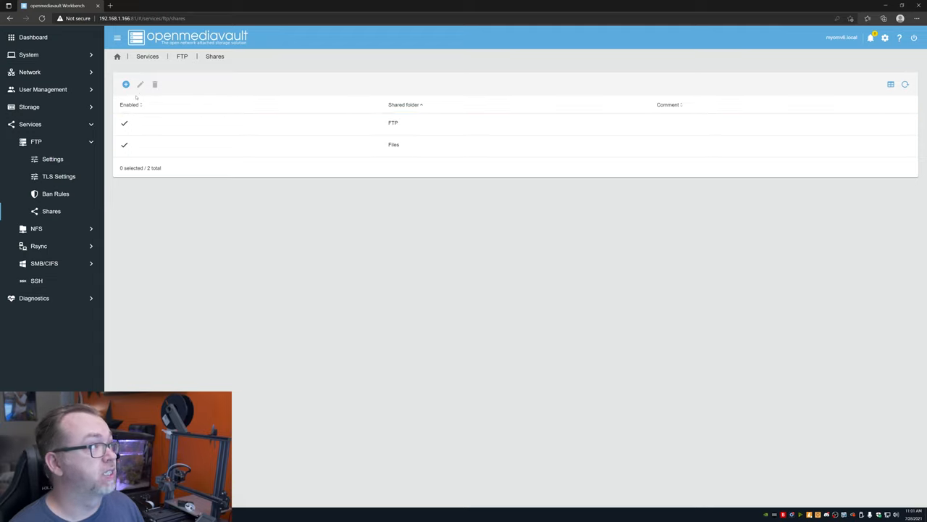
left_click(126, 84)
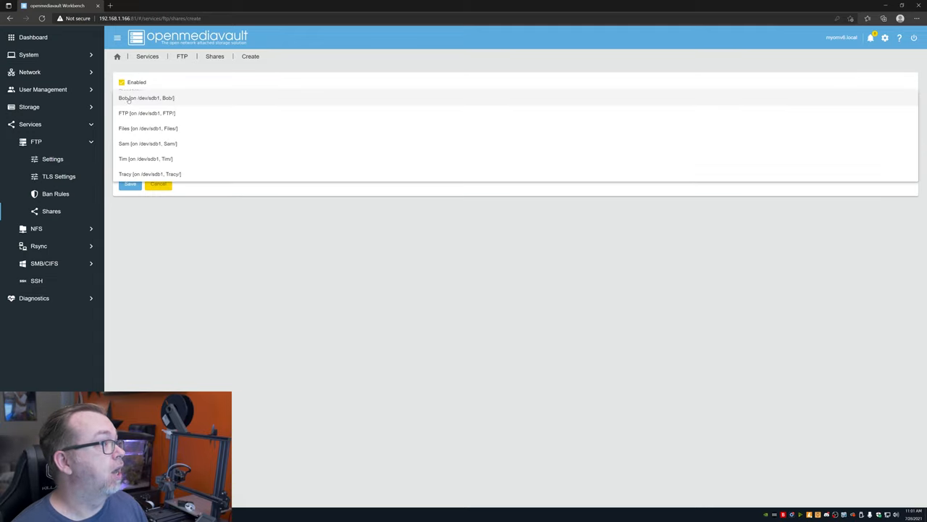
left_click(133, 98)
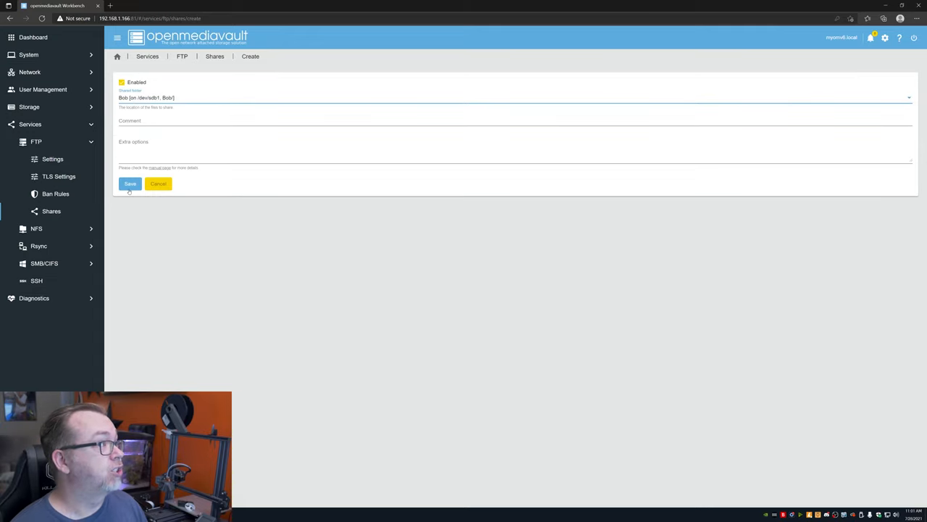
Step: Add FTP shares for the Sam, Tim and Tracy folders and apply the configuration changes
left_click(131, 182)
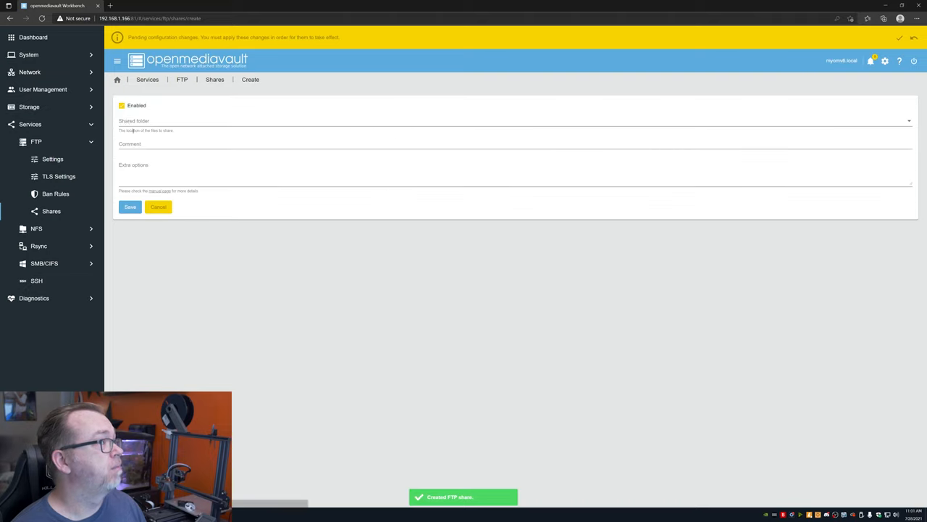
left_click(907, 120)
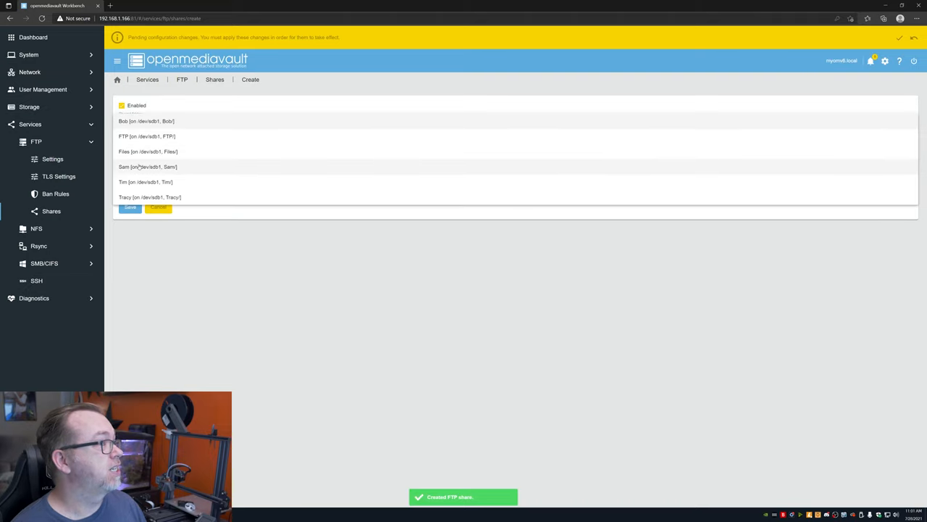
left_click(129, 207)
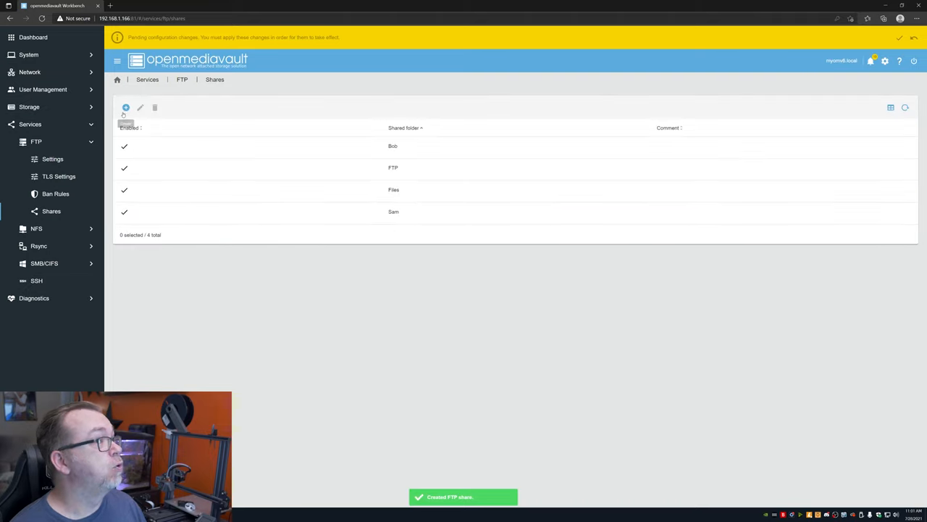
left_click(124, 107)
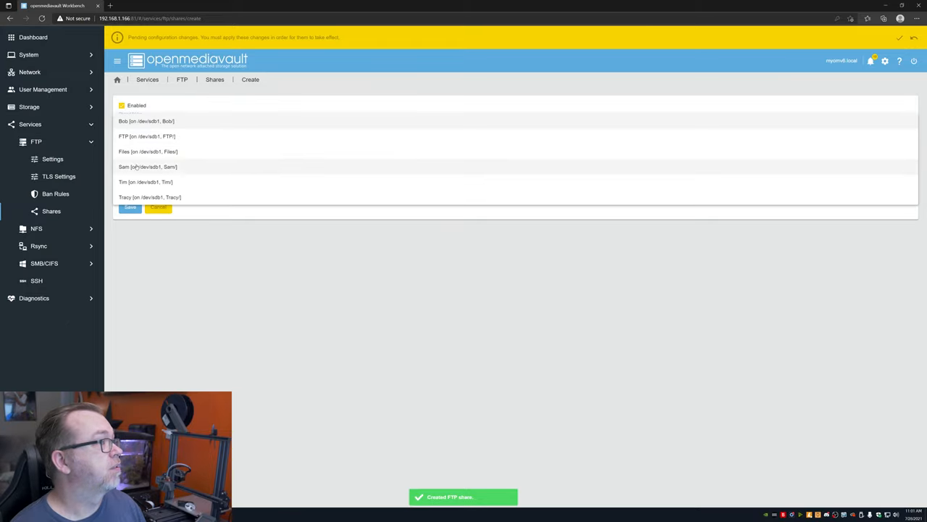
left_click(129, 207)
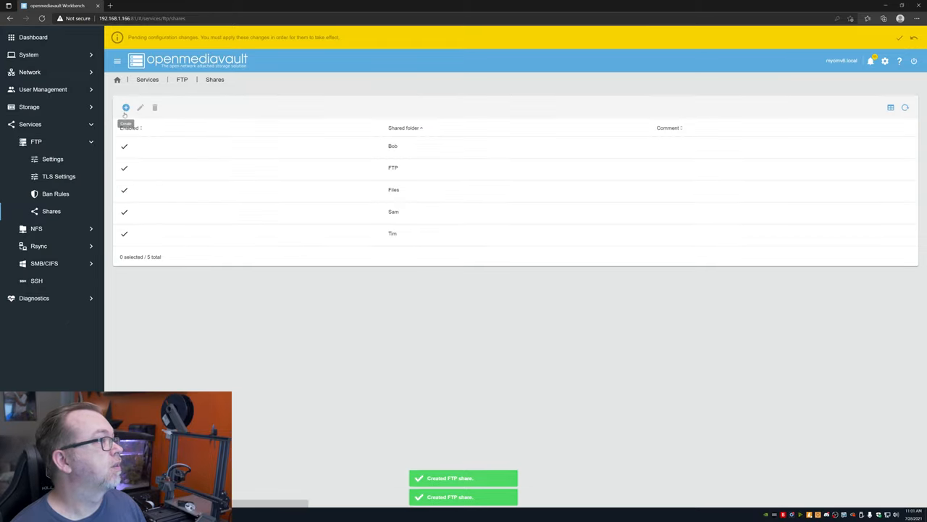
left_click(125, 107)
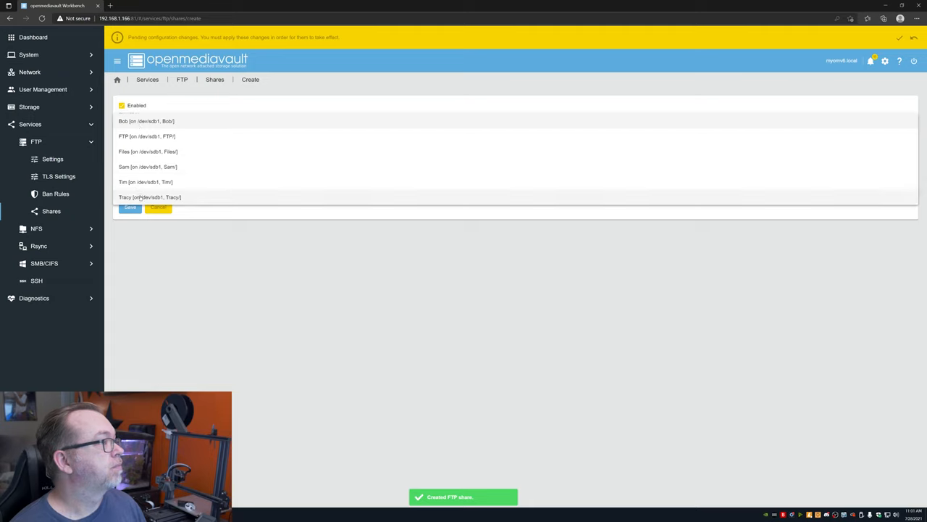
left_click(129, 207)
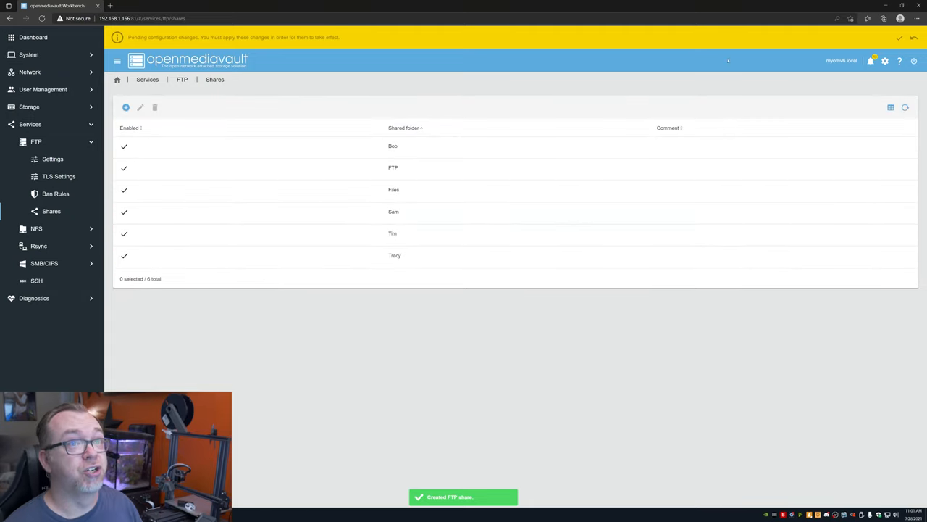
left_click(896, 38)
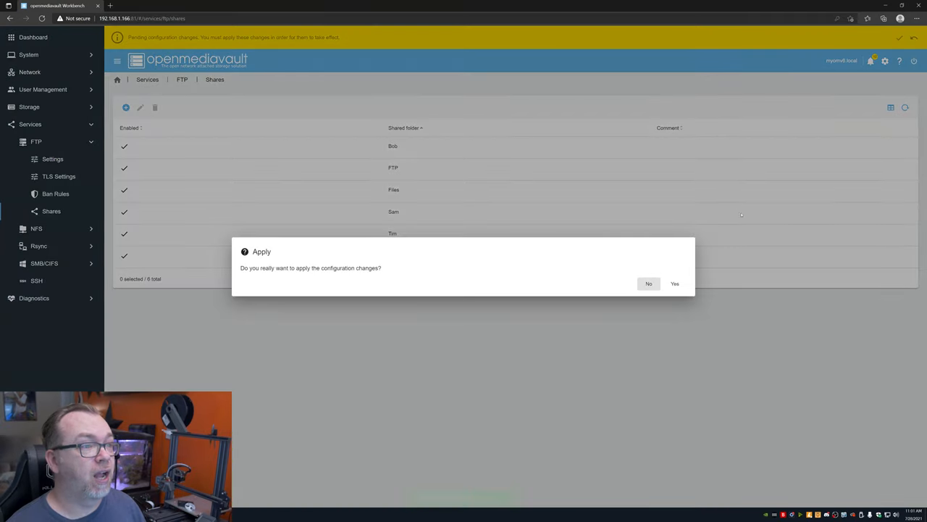
left_click(675, 282)
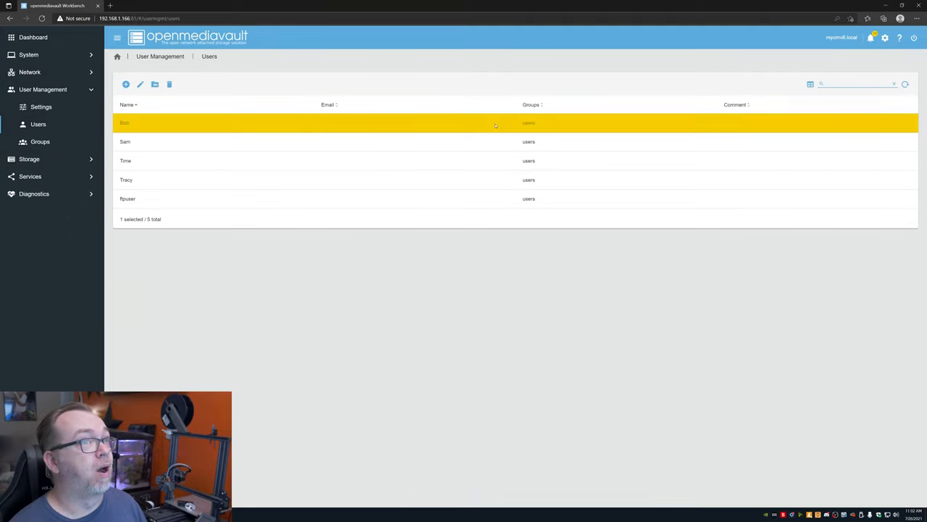
mouse_move(154, 84)
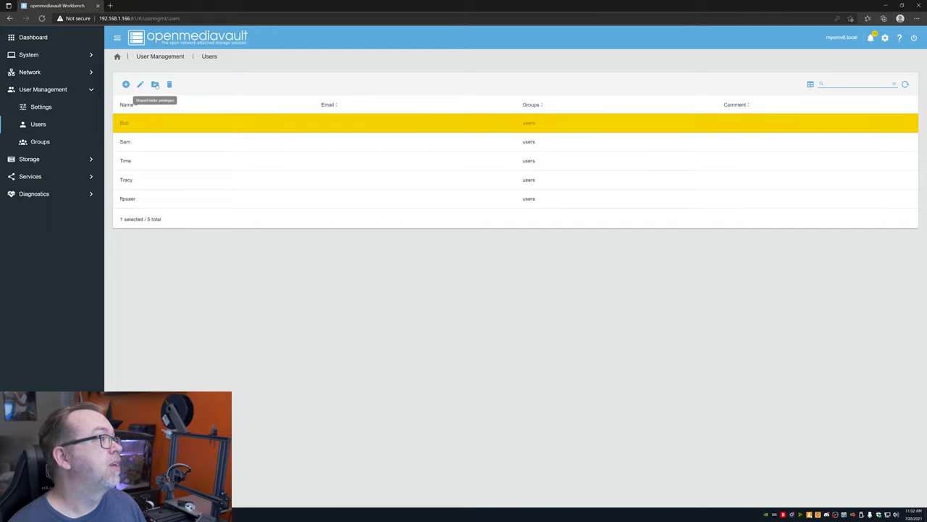
mouse_move(154, 85)
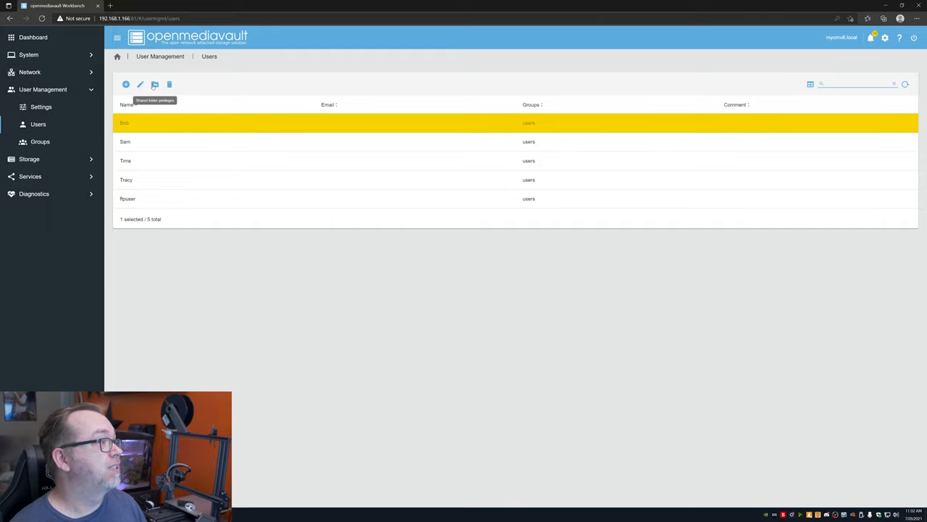
Step: Save Bob's privileges: read/write on Bob and FTP, read-only on Files, no access elsewhere
left_click(154, 84)
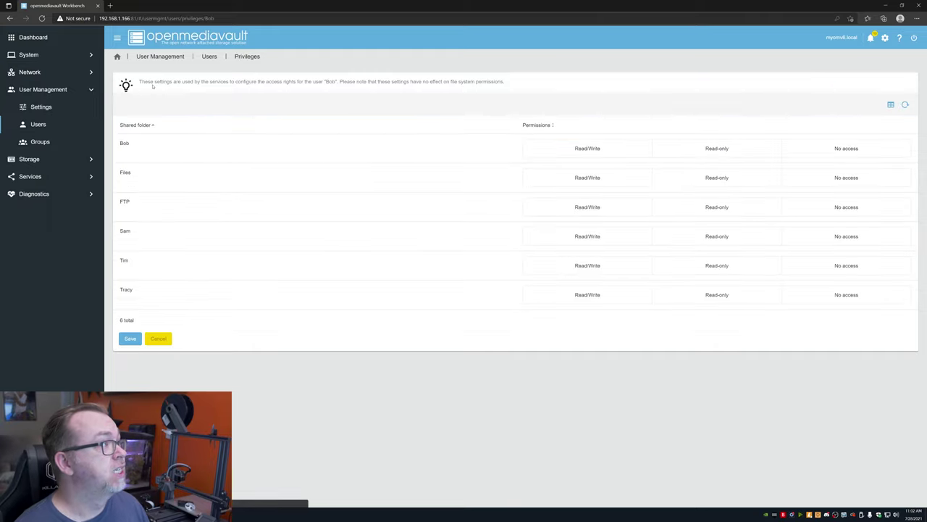
left_click(414, 181)
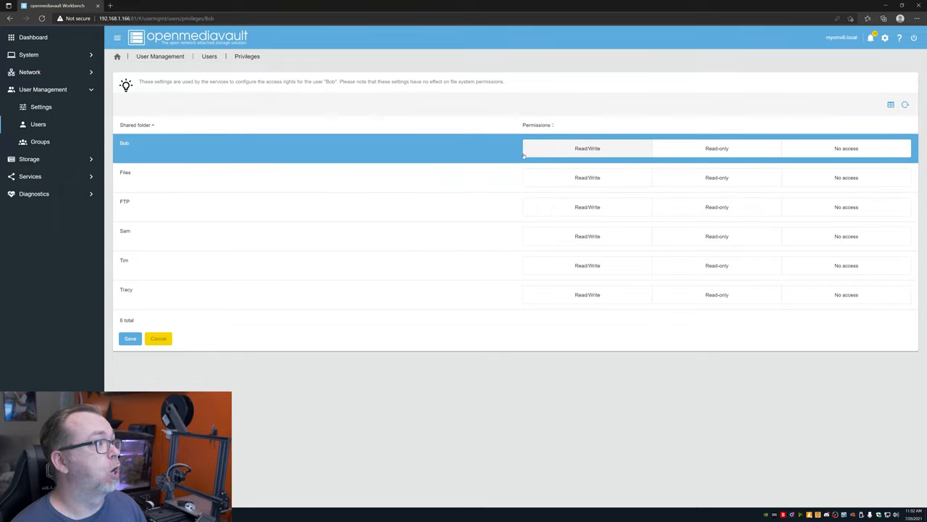
left_click(586, 148)
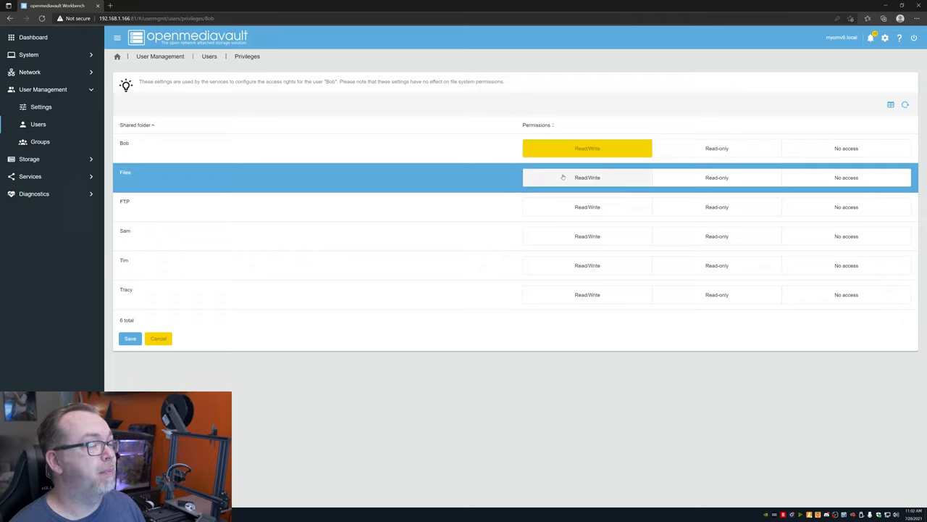
left_click(716, 177)
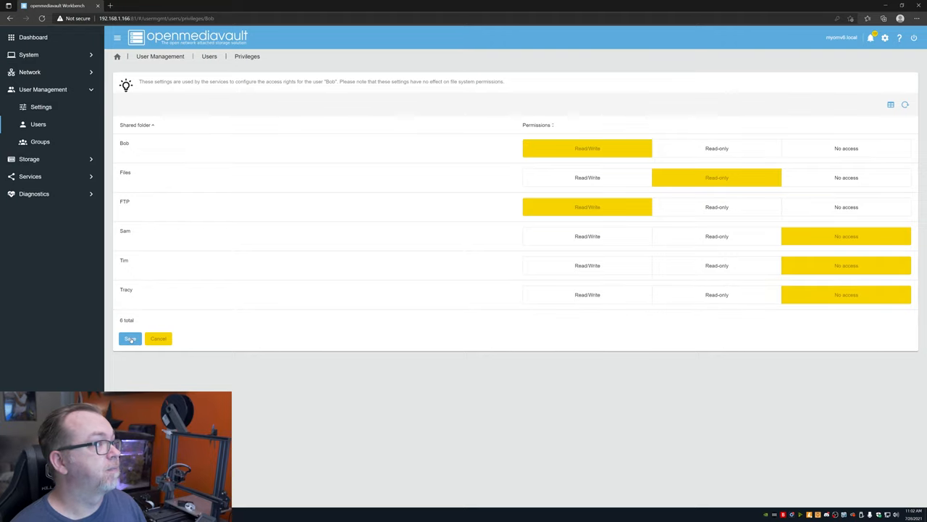
left_click(129, 339)
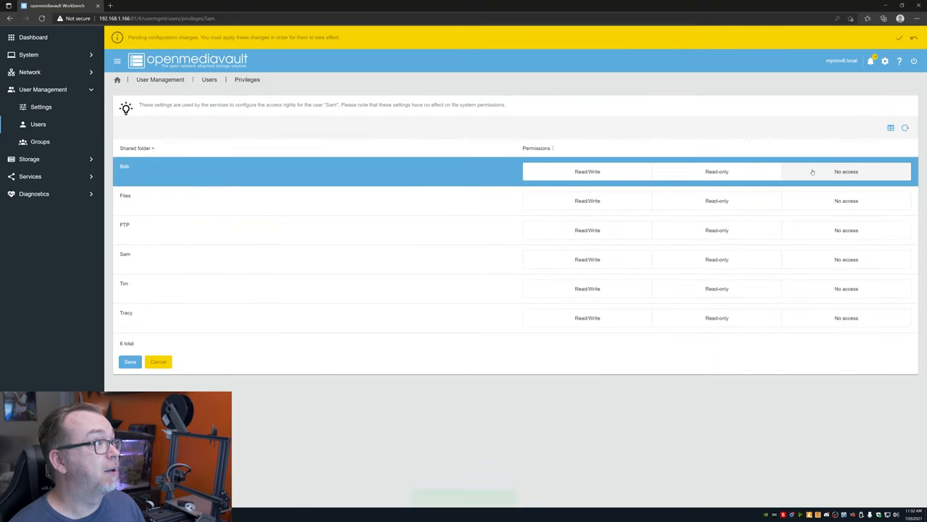
Step: Save Sam's privileges: no access to Bob, read/write on Sam and Files, read-only FTP
left_click(846, 171)
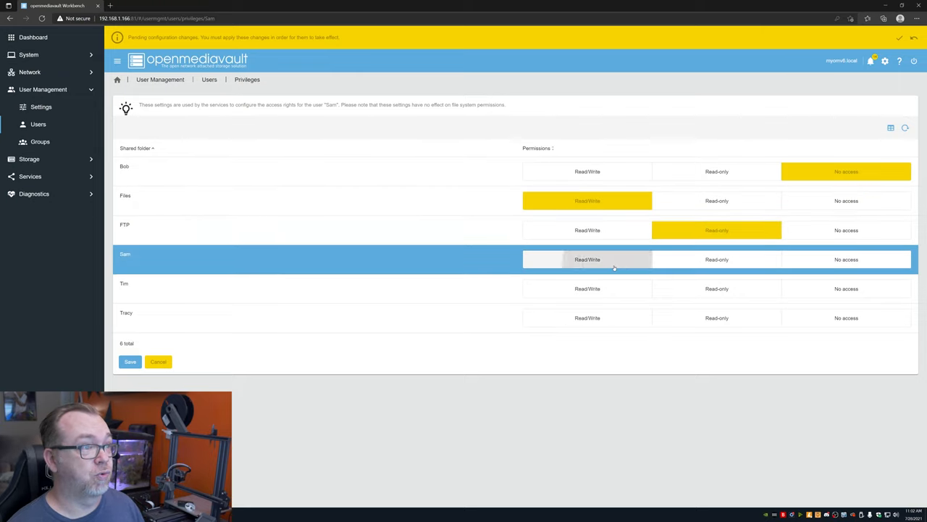
left_click(587, 260)
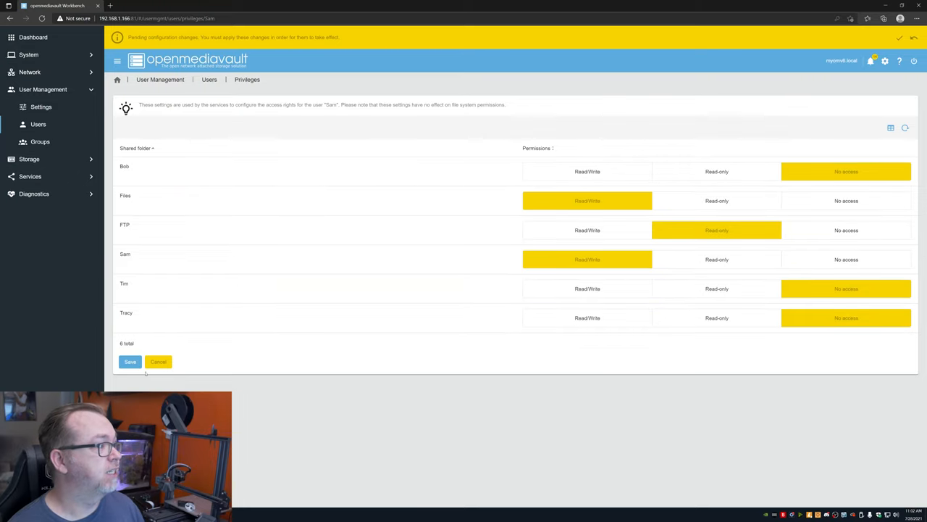
left_click(130, 362)
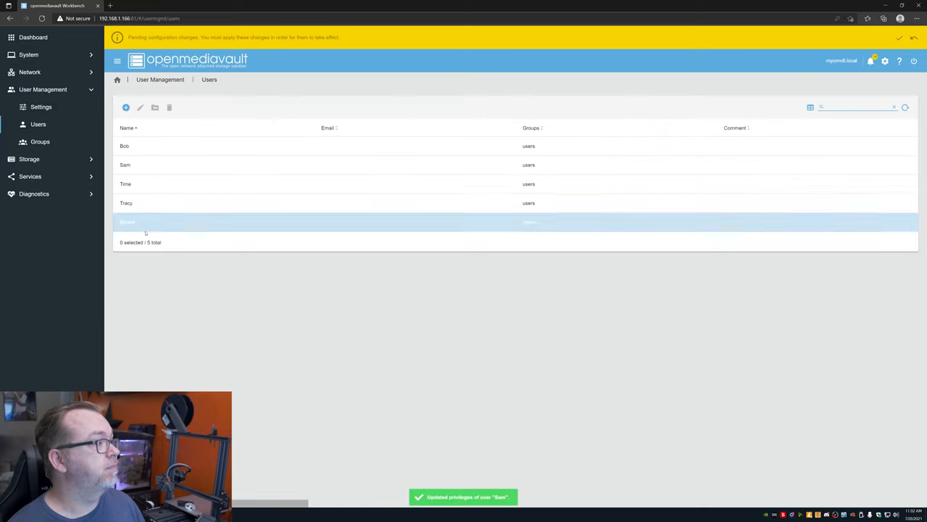
Step: Select the third user, view the account Edit form and cancel without changes
left_click(217, 183)
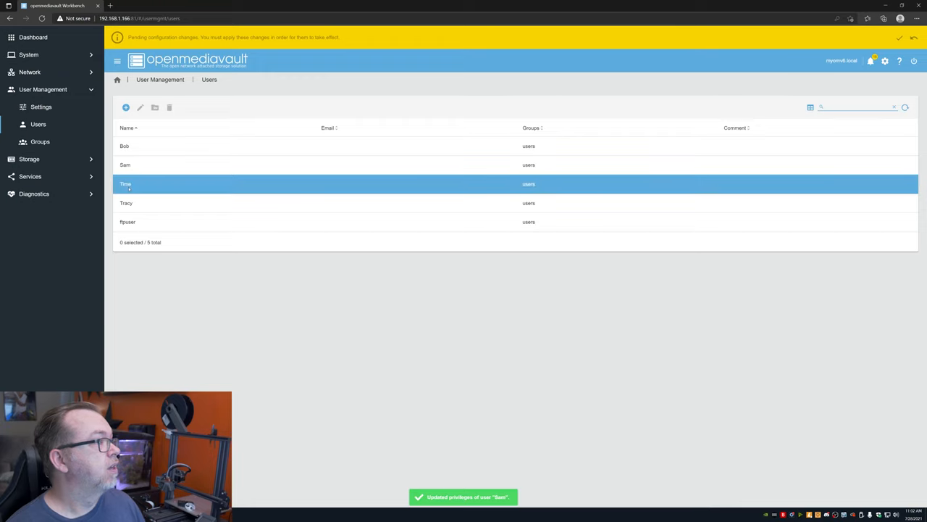
left_click(130, 182)
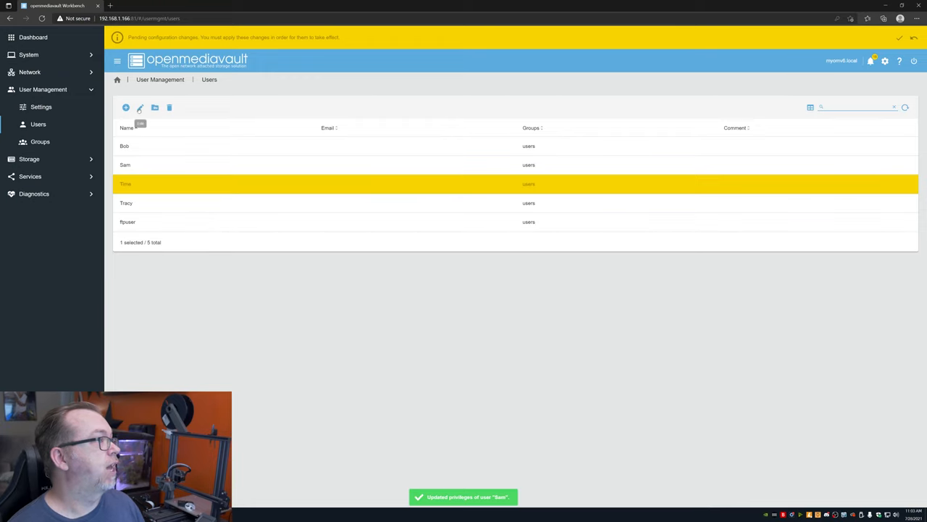
left_click(139, 107)
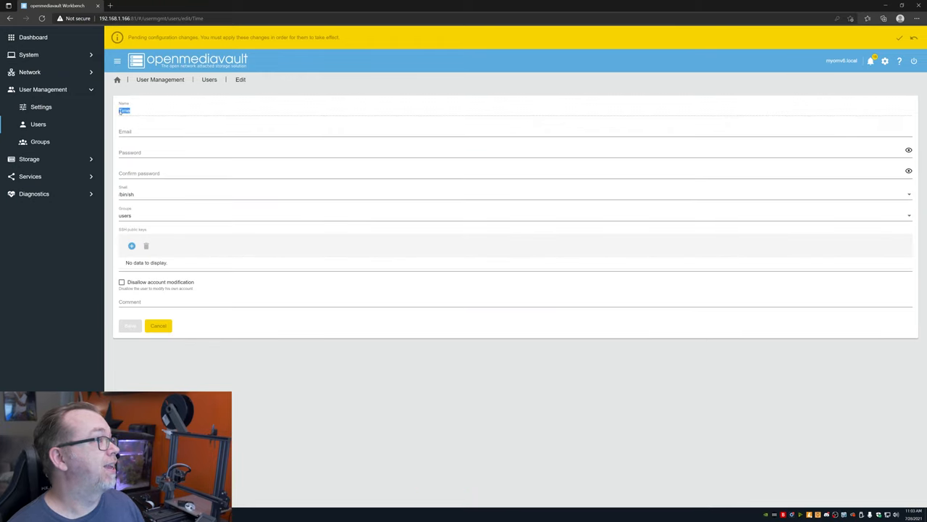
left_click(158, 324)
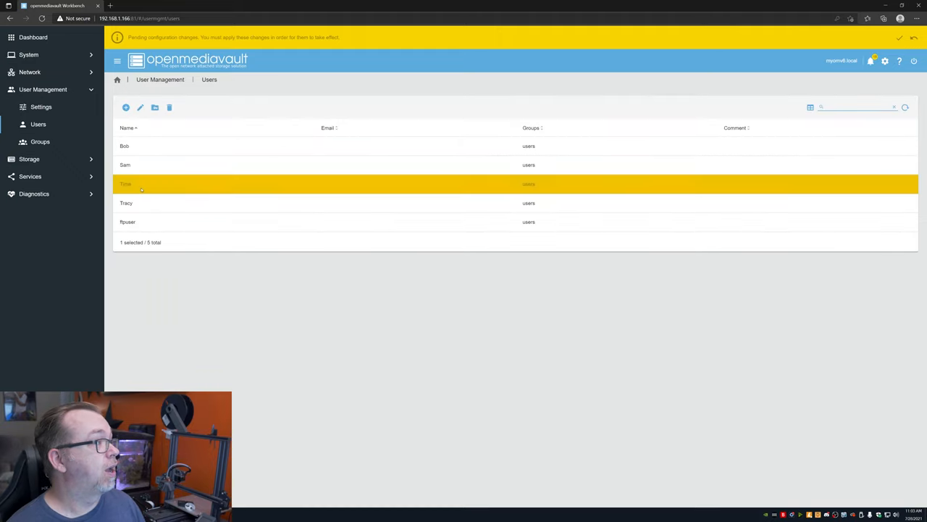
mouse_move(133, 183)
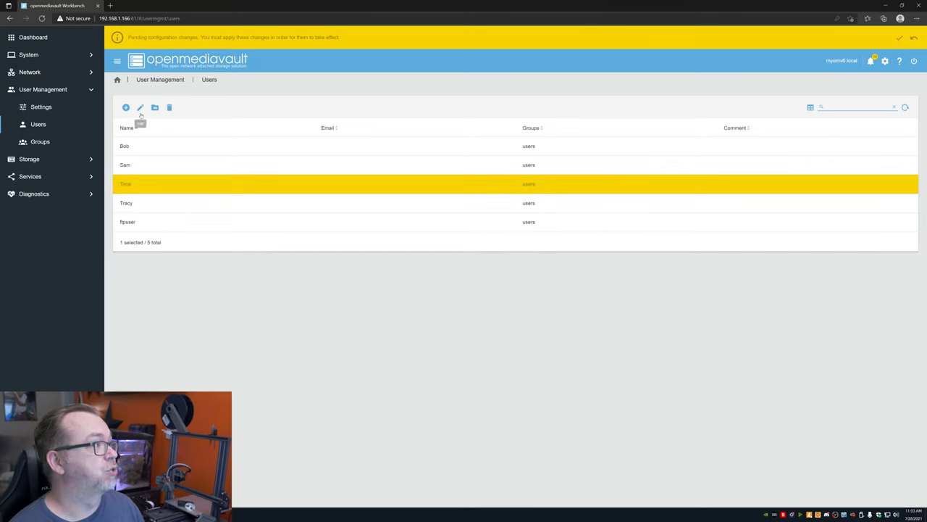
Step: Save Tim's privileges: read/write on Files and Tim, read-only FTP, no access to Tracy
left_click(154, 107)
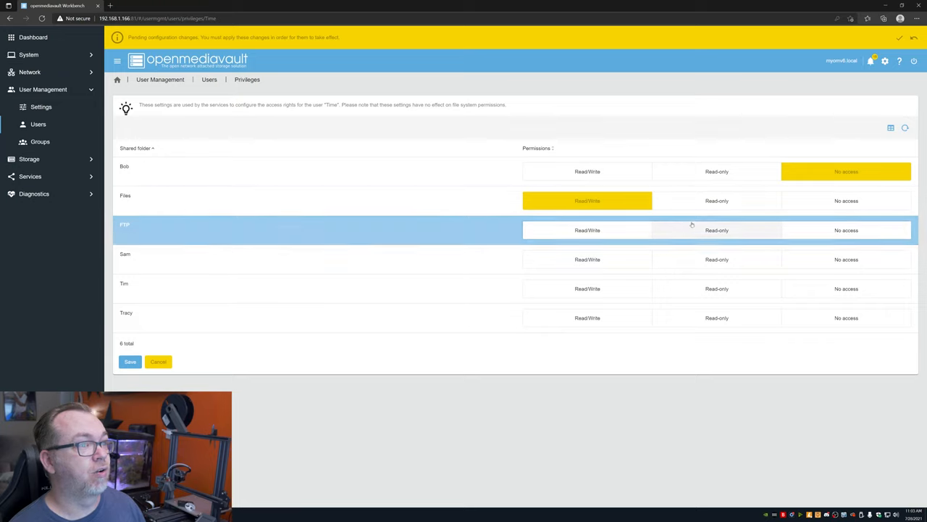
left_click(716, 229)
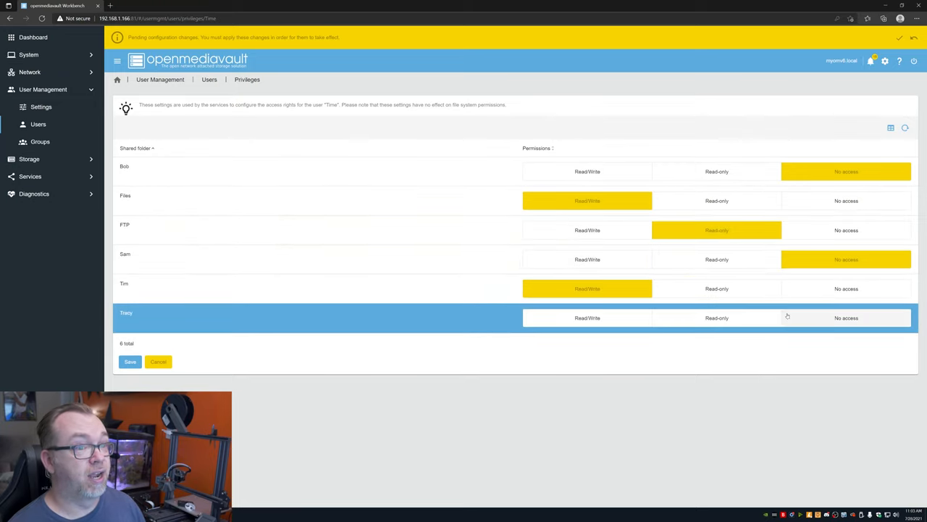
left_click(846, 317)
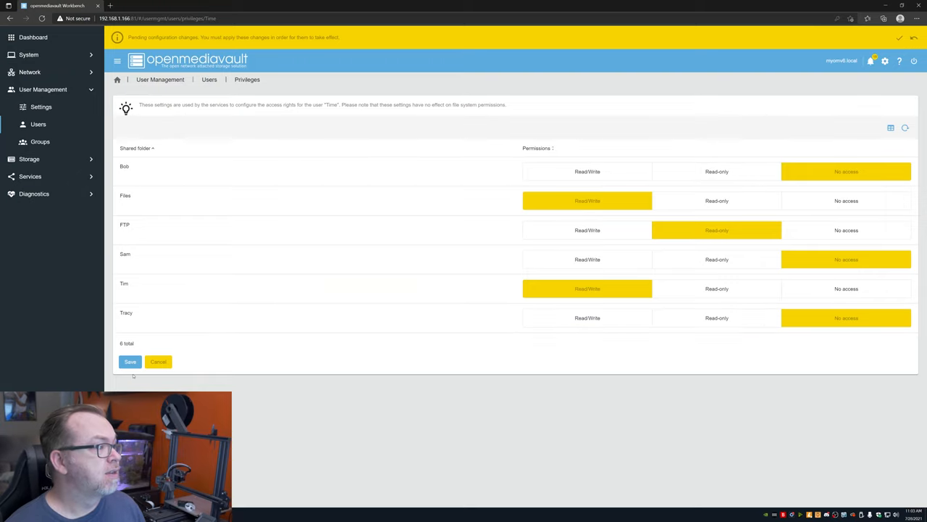
left_click(130, 363)
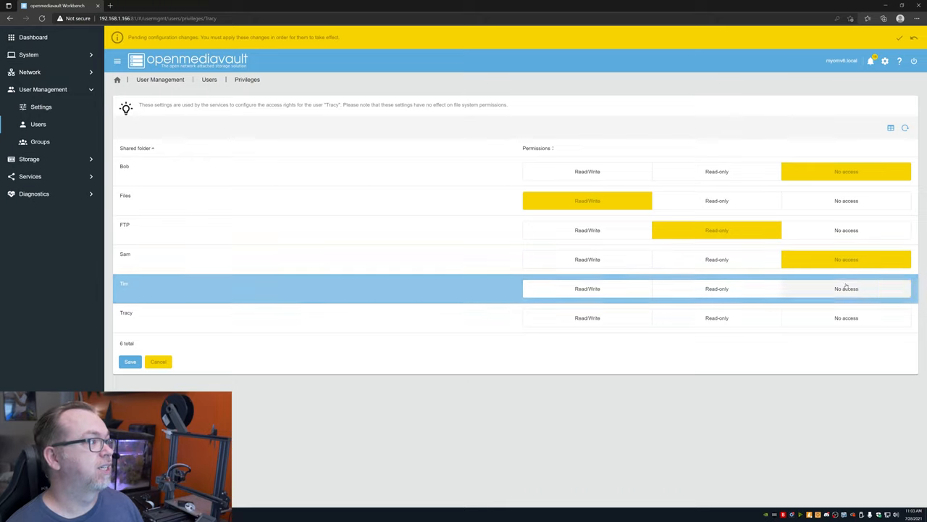
Step: Save Tracy's privileges with no access to Tim and read/write on Tracy
left_click(587, 318)
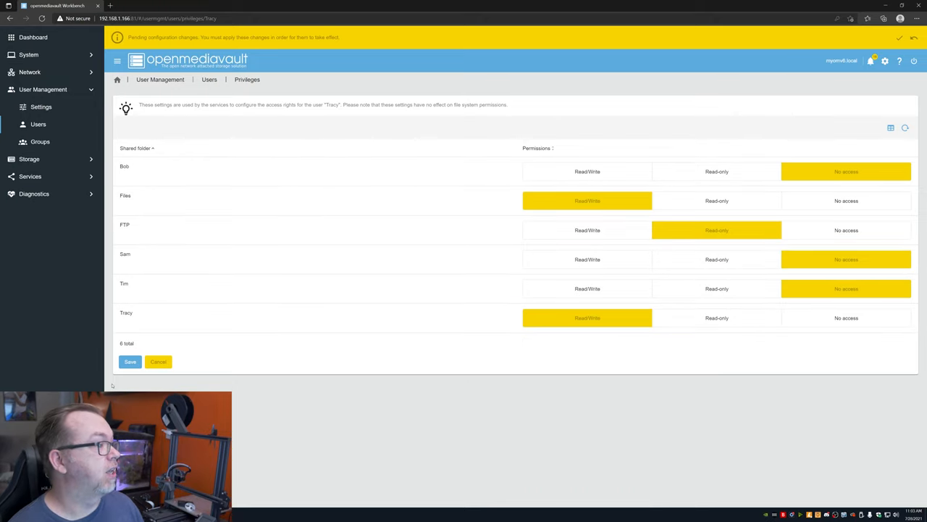
left_click(131, 363)
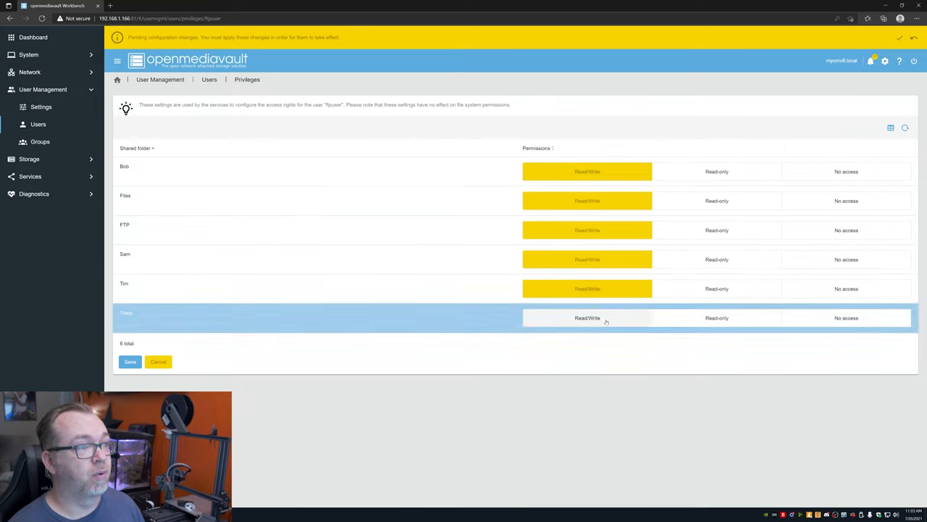
Step: Save the fifth user's read/write access on all folders and apply the configuration changes
left_click(587, 319)
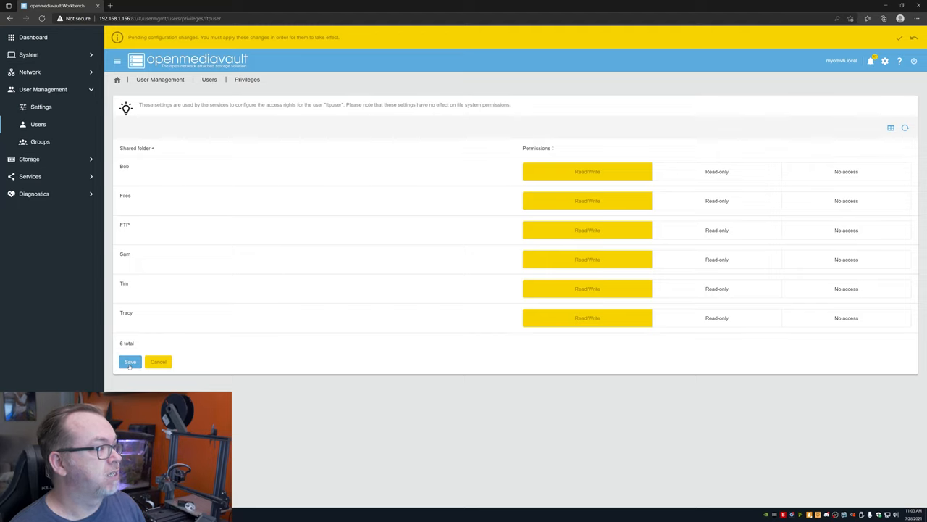
left_click(130, 362)
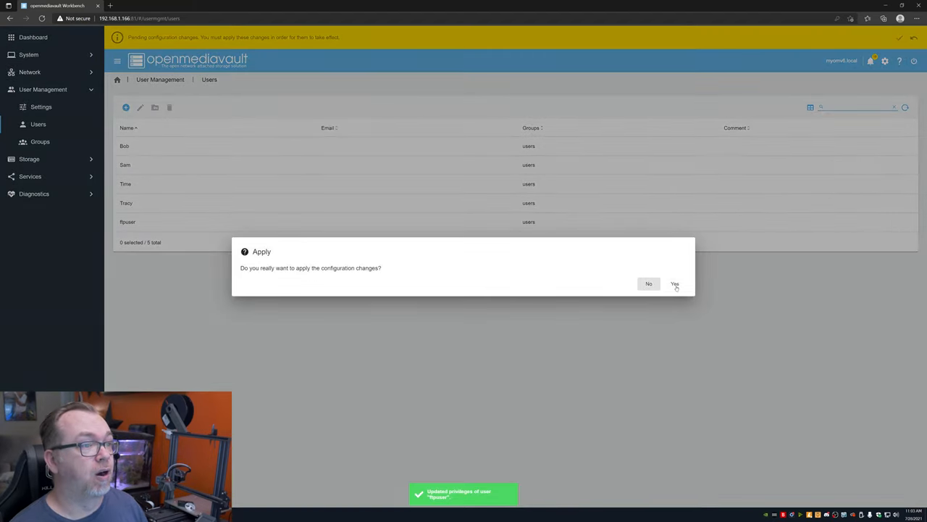
left_click(675, 283)
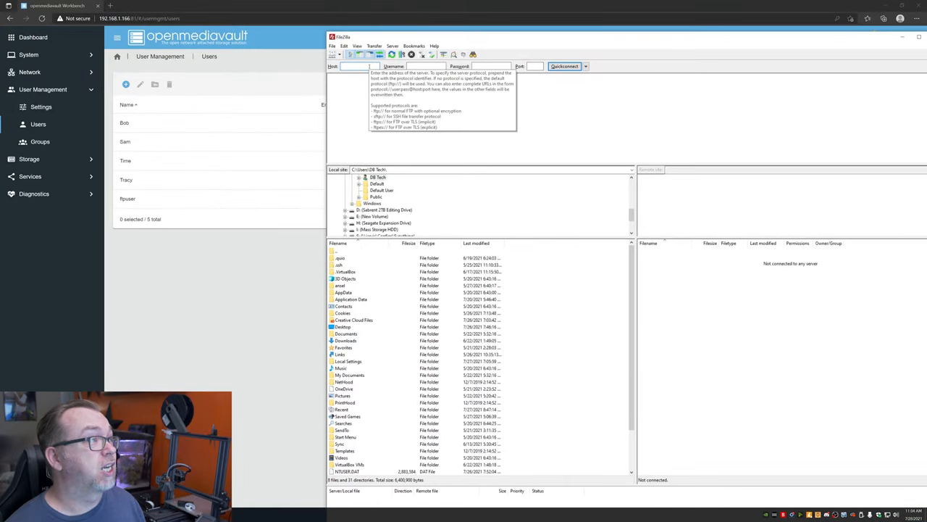
Step: Fill FileZilla's Quickconnect with host 192.168., username Bob and the password
type("192.168.1.166")
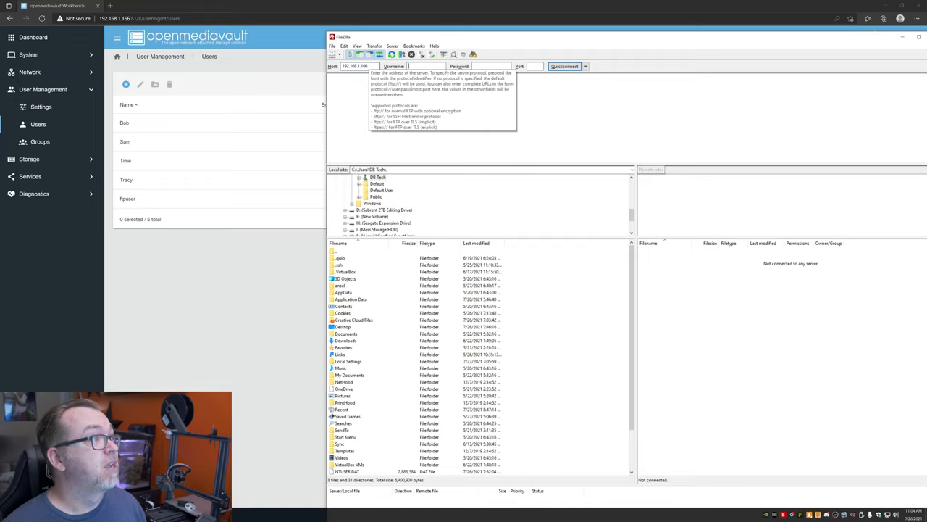
type("Bob")
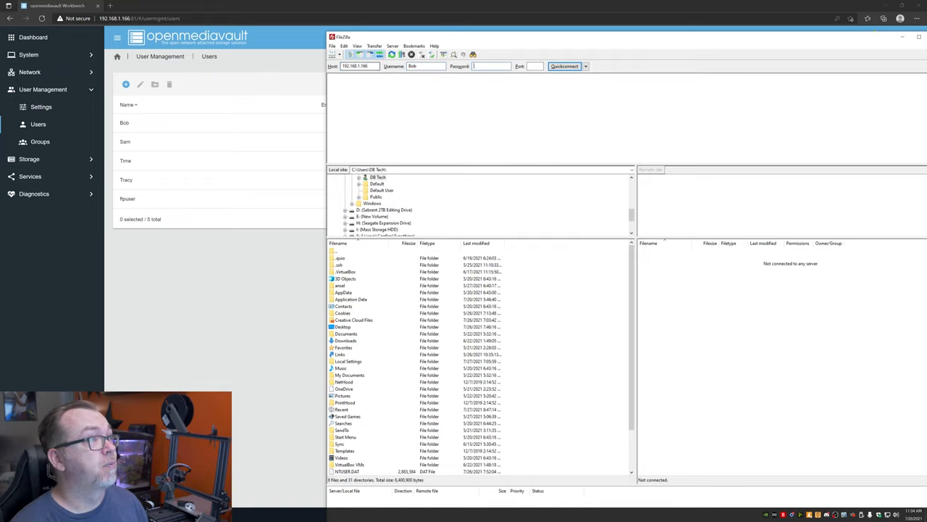
type("password")
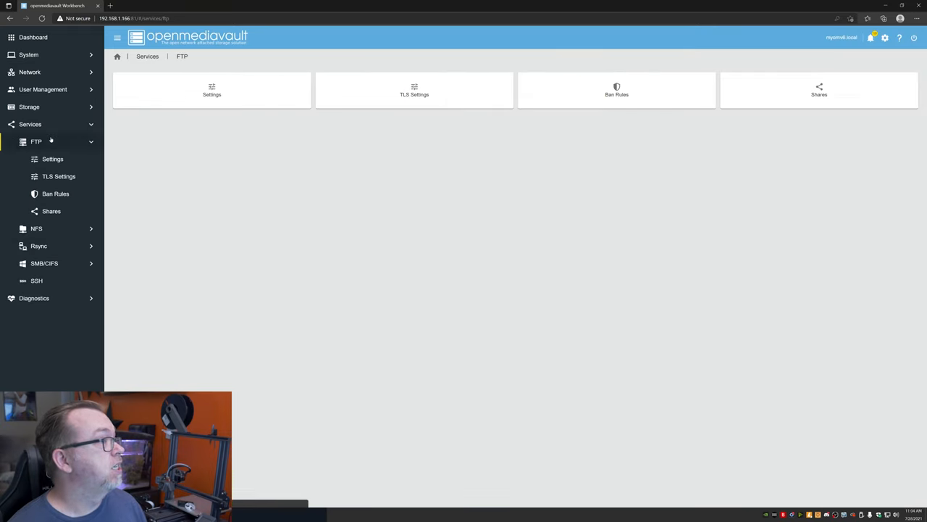
Step: Read the FTP port in Settings, connect as Bob on port 9675 without encryption and list the root folders
left_click(52, 158)
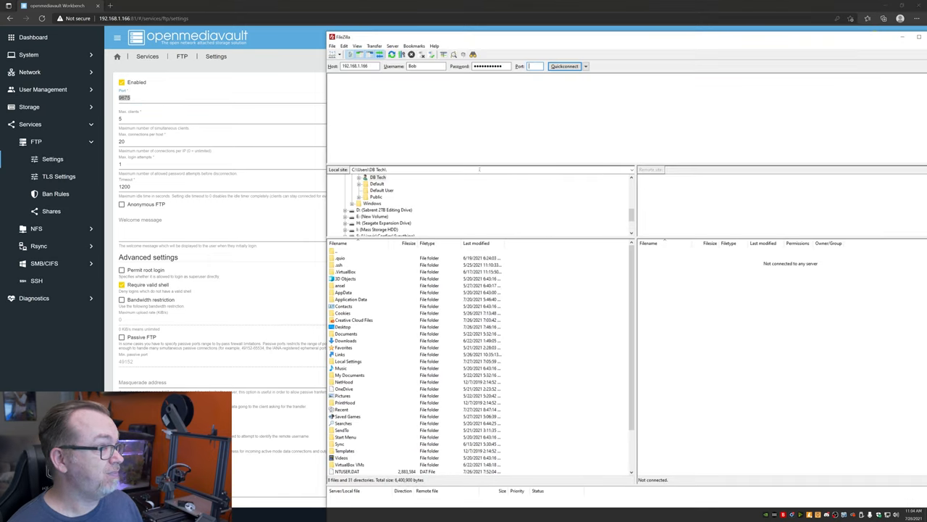
type("9675")
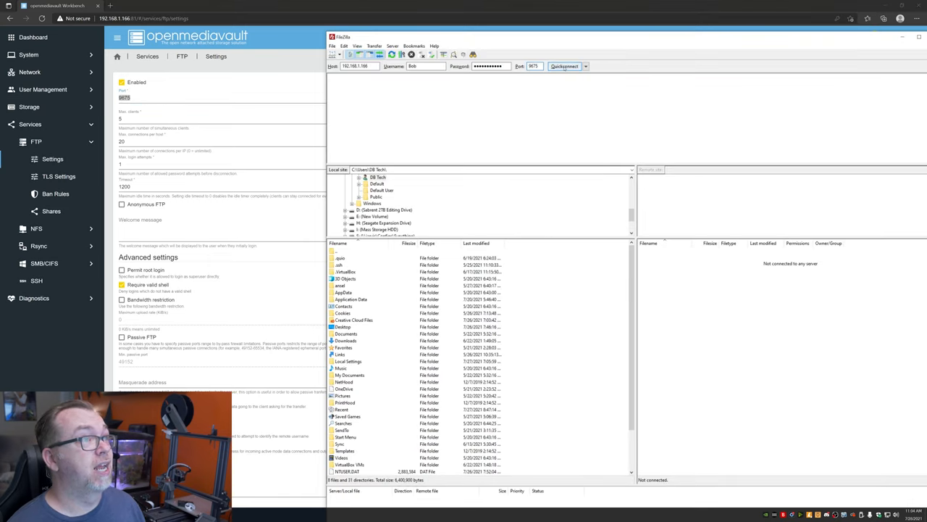
left_click(562, 67)
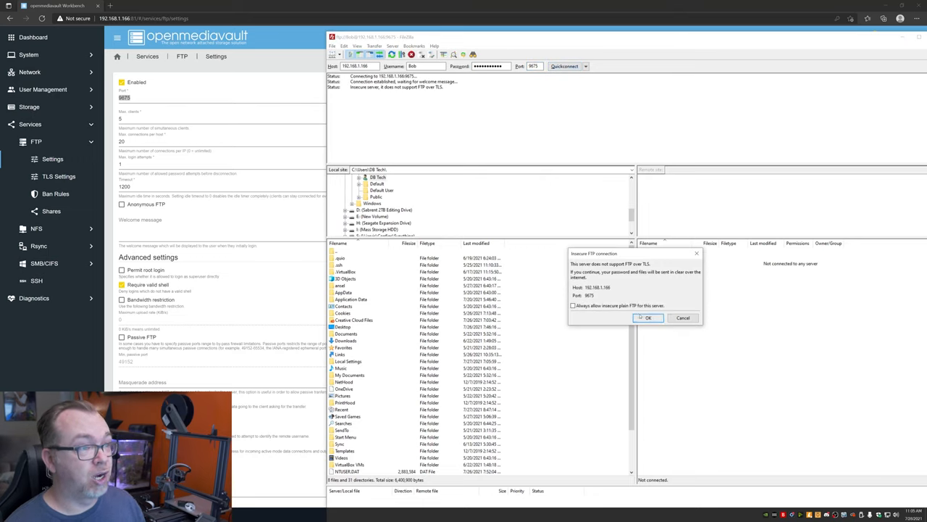
left_click(649, 317)
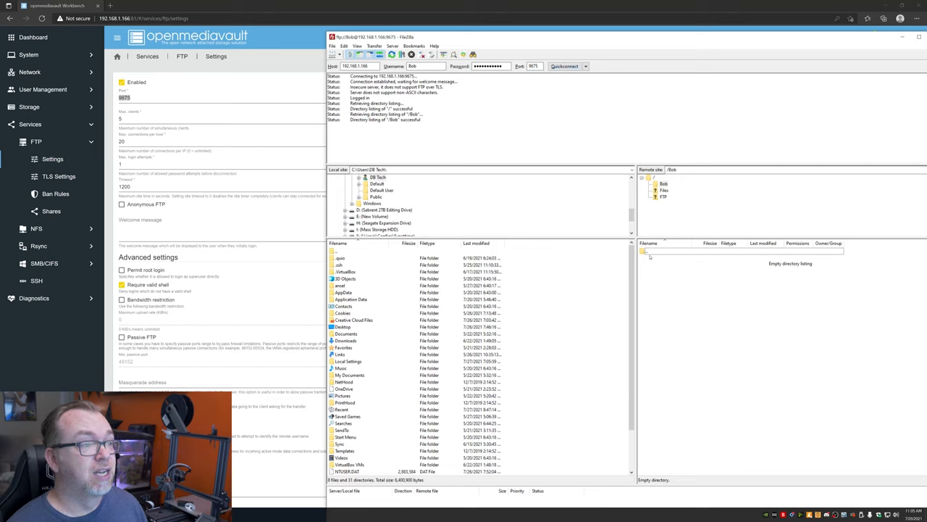
left_click(649, 177)
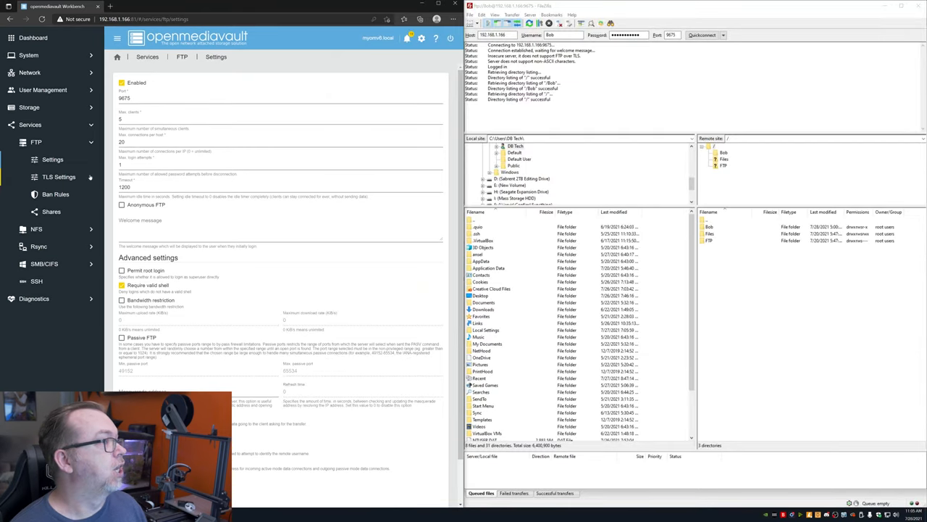
Step: Review the FTP shares, go to User Management and open Bob's own folder on the server
left_click(214, 58)
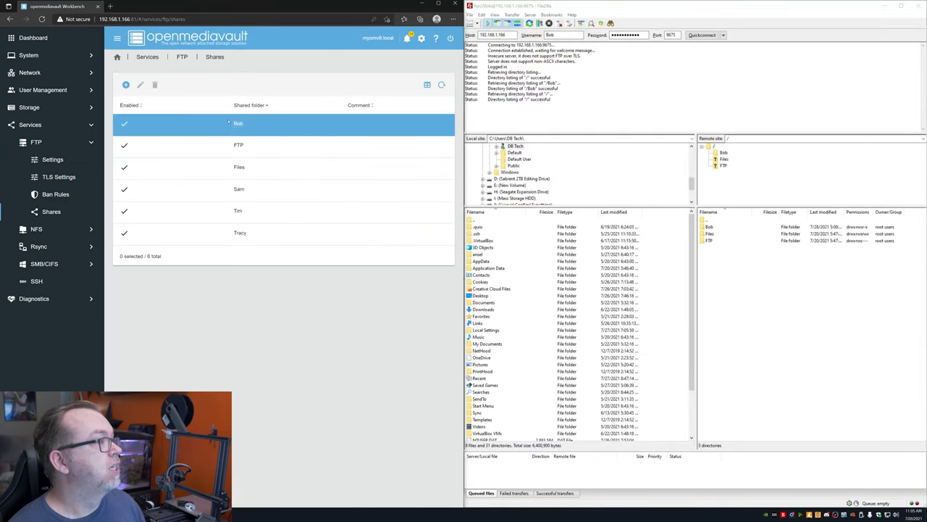
left_click(239, 123)
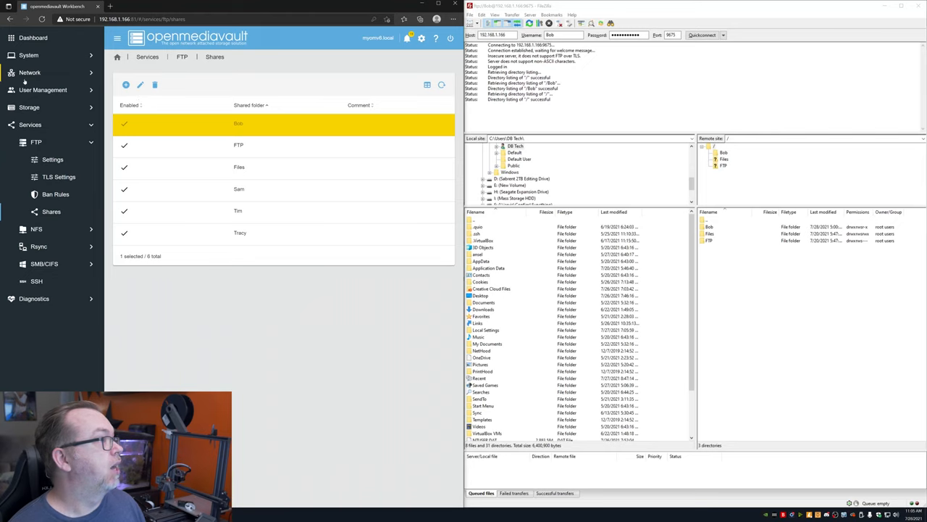
left_click(44, 90)
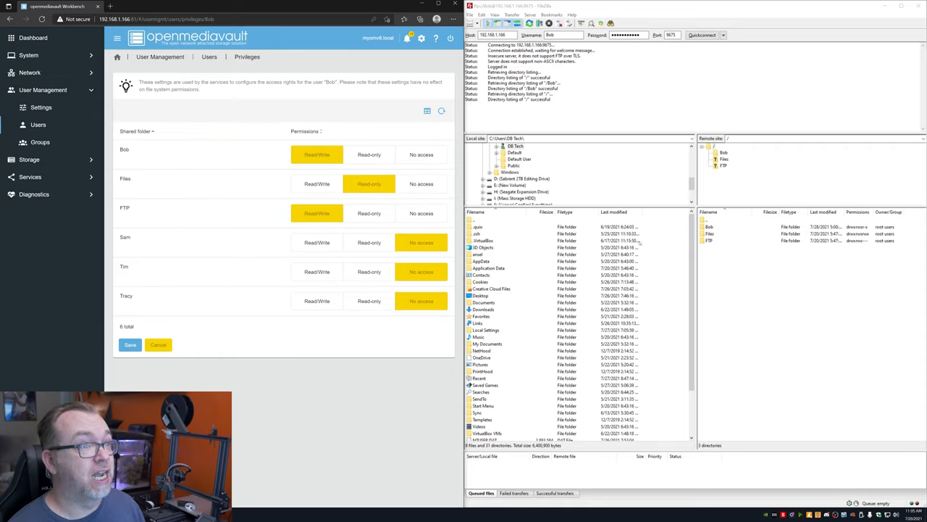
left_click(724, 235)
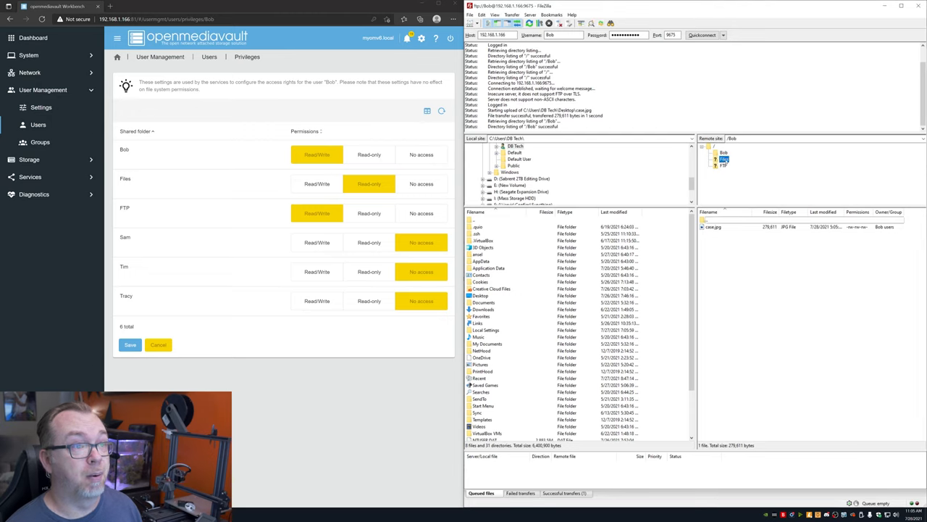
Step: Upload test files into the Files and FTP folders, seeing Files refuse and FTP accept the image
left_click(722, 154)
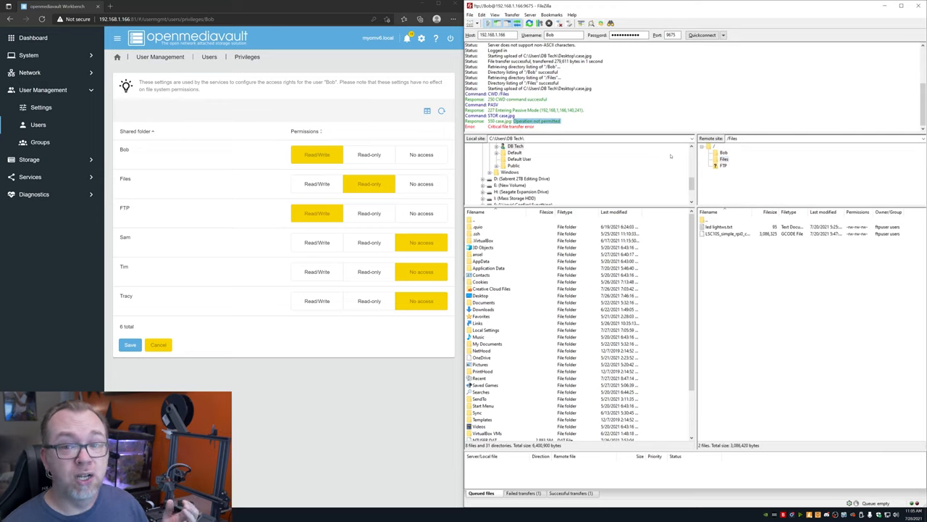
left_click(721, 167)
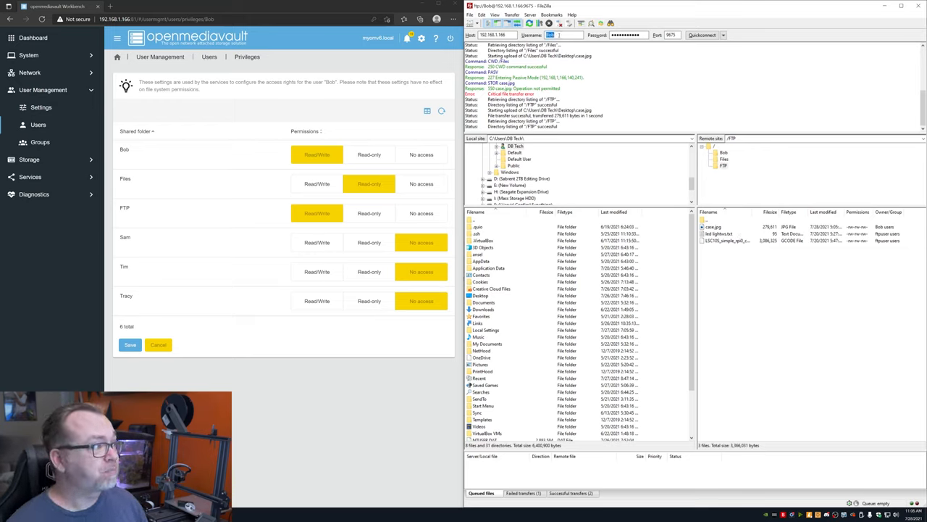
left_click(710, 35)
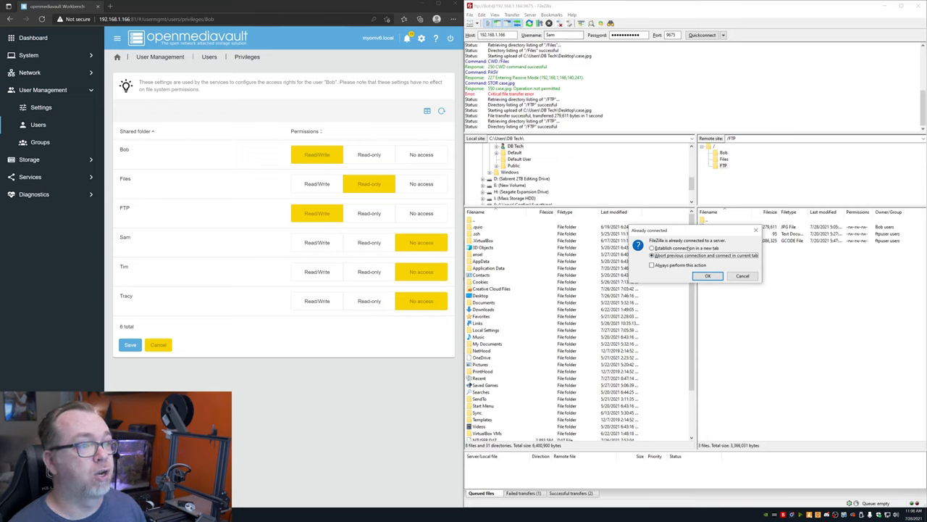
Step: Connect as Sam in a new tab and upload a screenshot into the Files and Sam folders
left_click(710, 276)
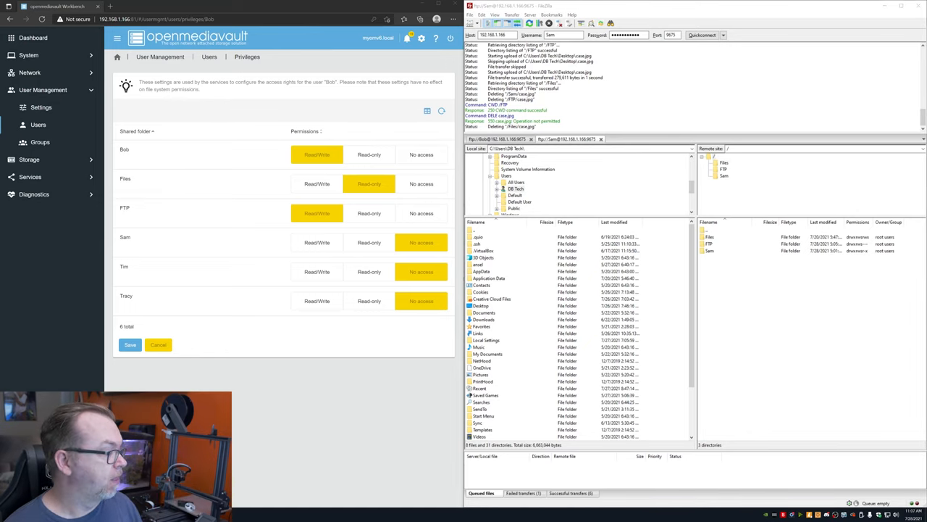
left_click(709, 238)
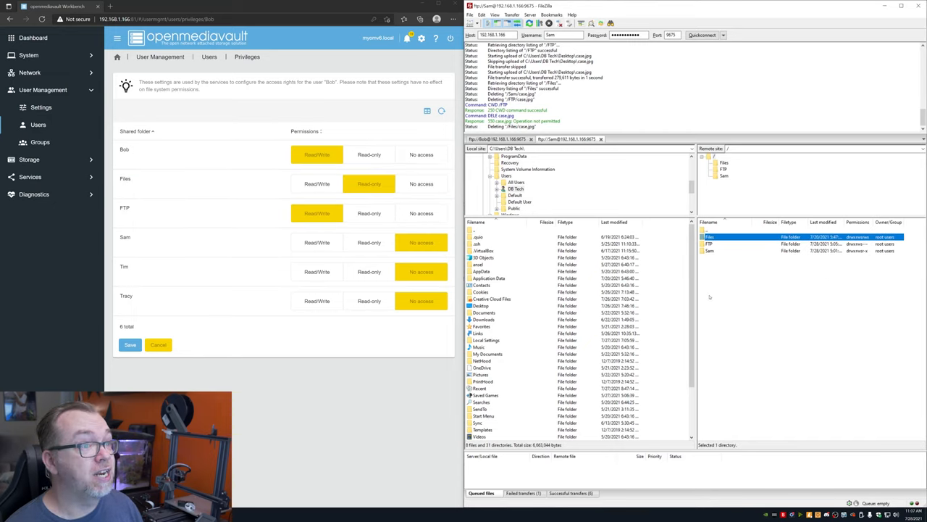
double_click(713, 238)
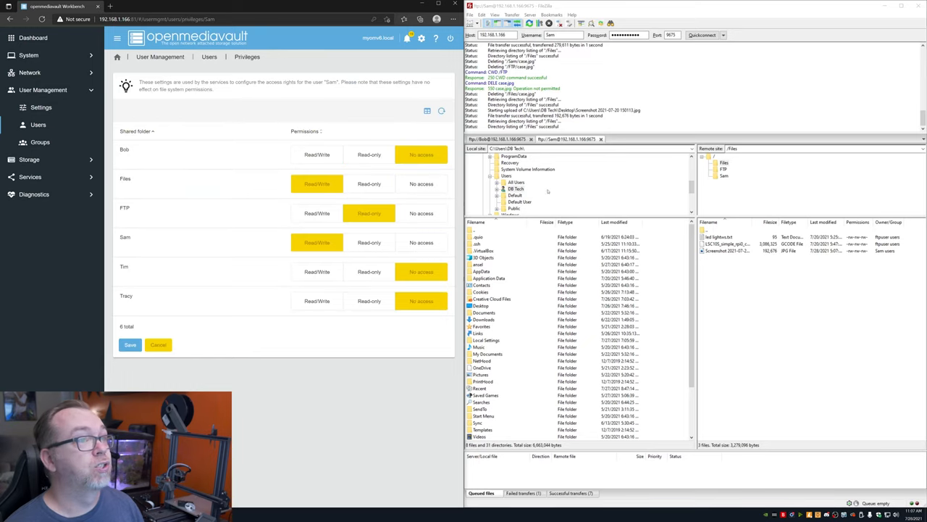
left_click(316, 183)
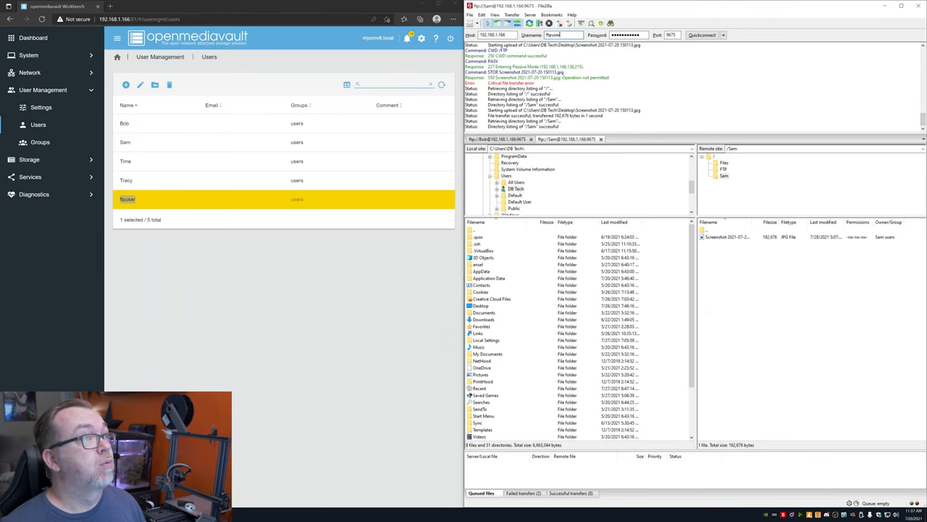
Step: Connect as the fifth user in a new tab and browse every shared folder, including Sam's, Tim's and FTP
left_click(701, 35)
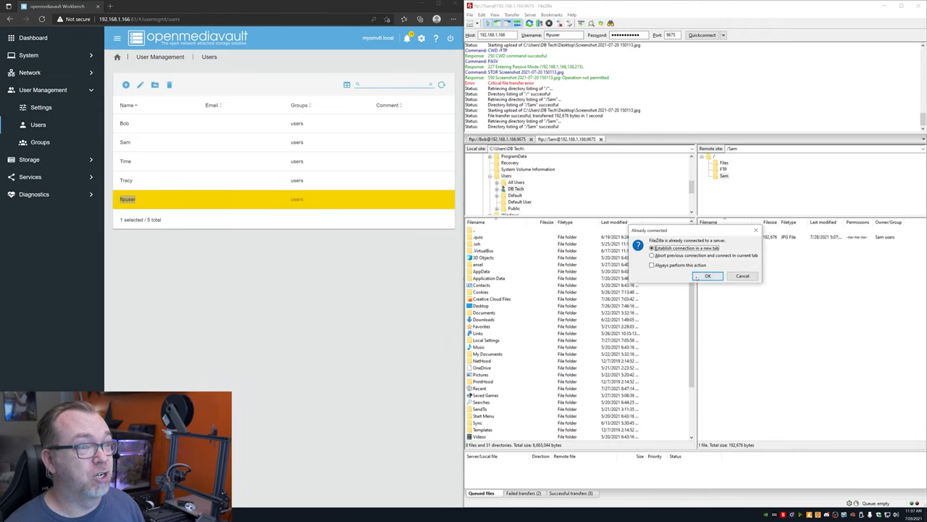
left_click(708, 276)
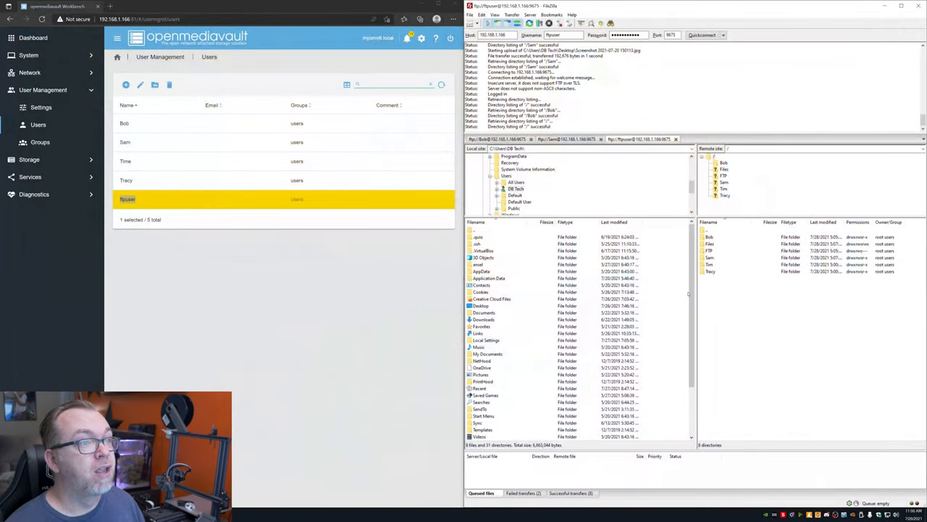
double_click(721, 162)
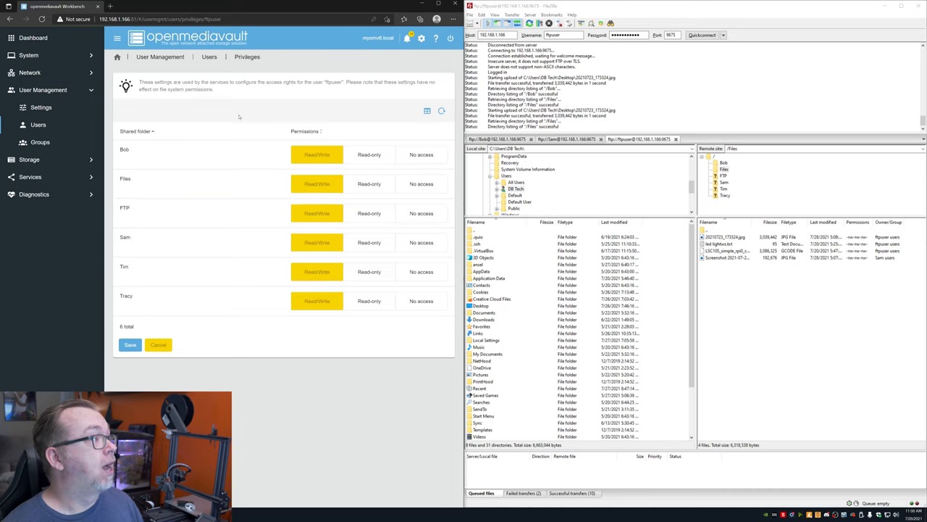
left_click(727, 183)
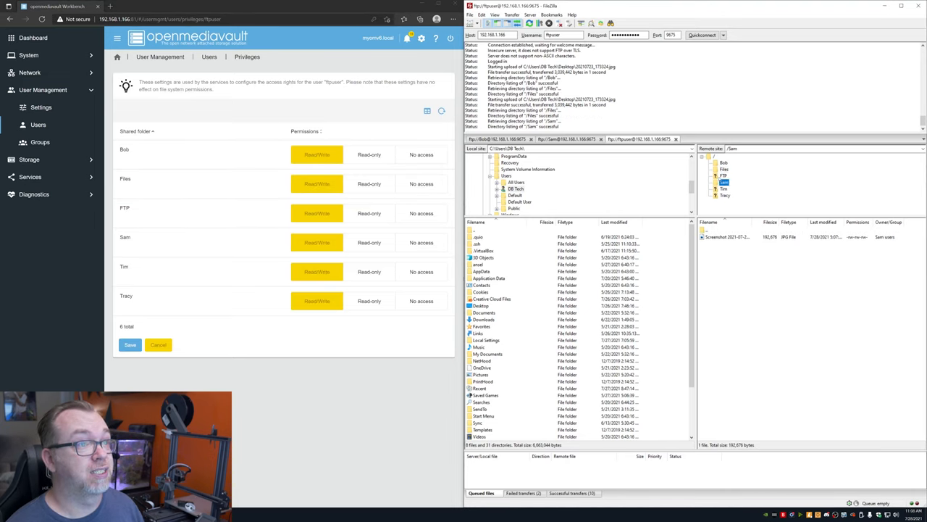
left_click(724, 174)
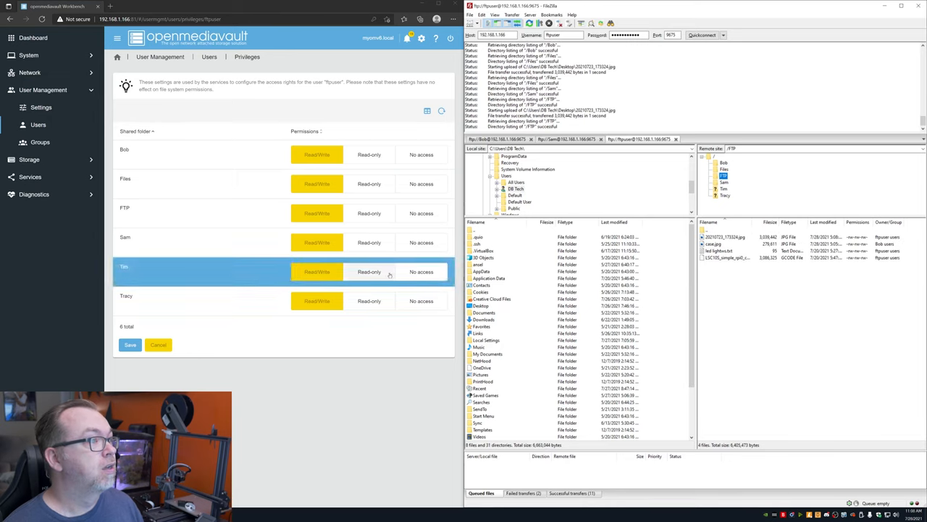
left_click(725, 182)
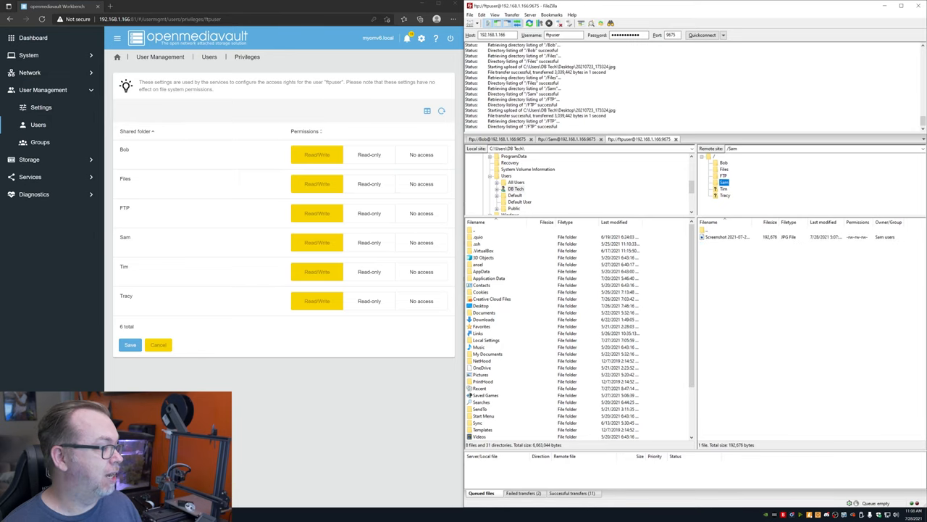